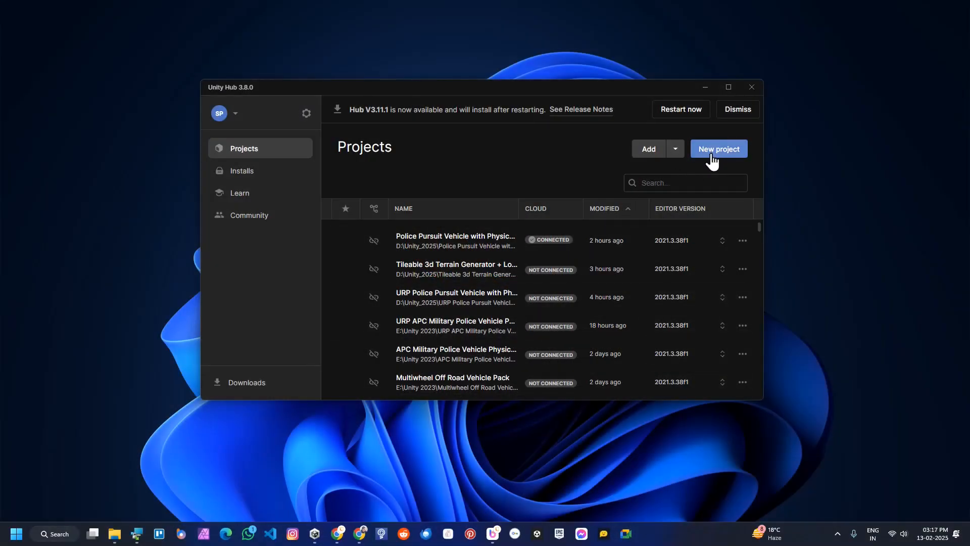
# - Start a new project using editor 2021.3.38f1 and the Universal 3D template
pyautogui.click(717, 148)
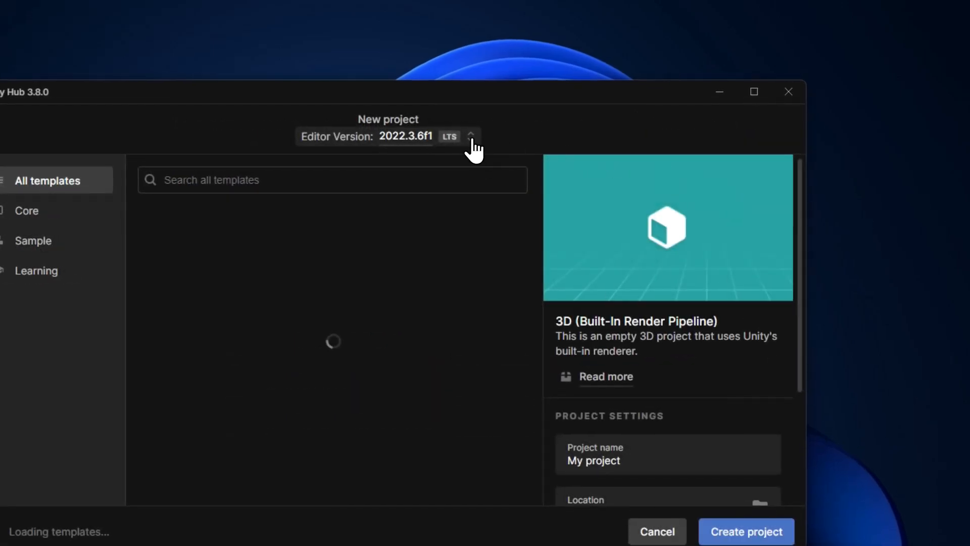
pyautogui.click(471, 136)
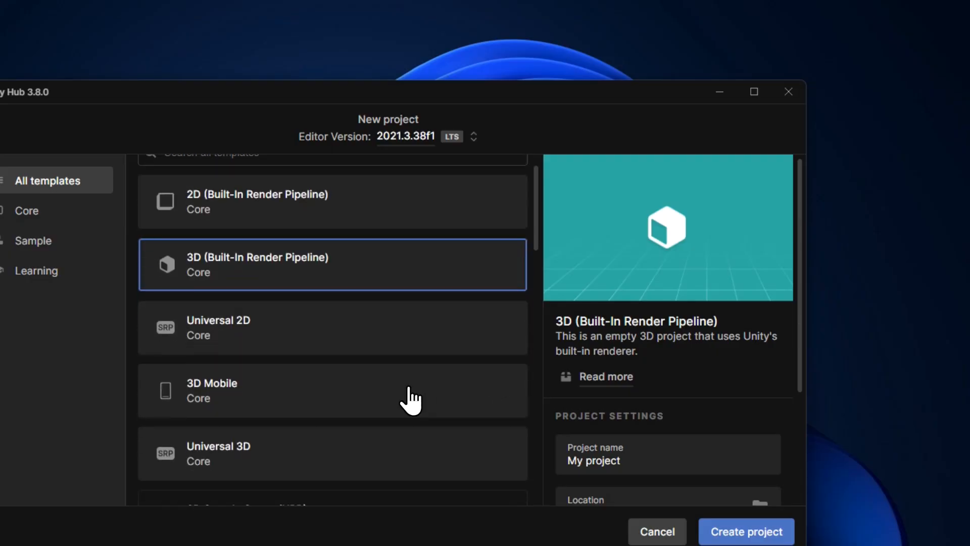
pyautogui.click(754, 91)
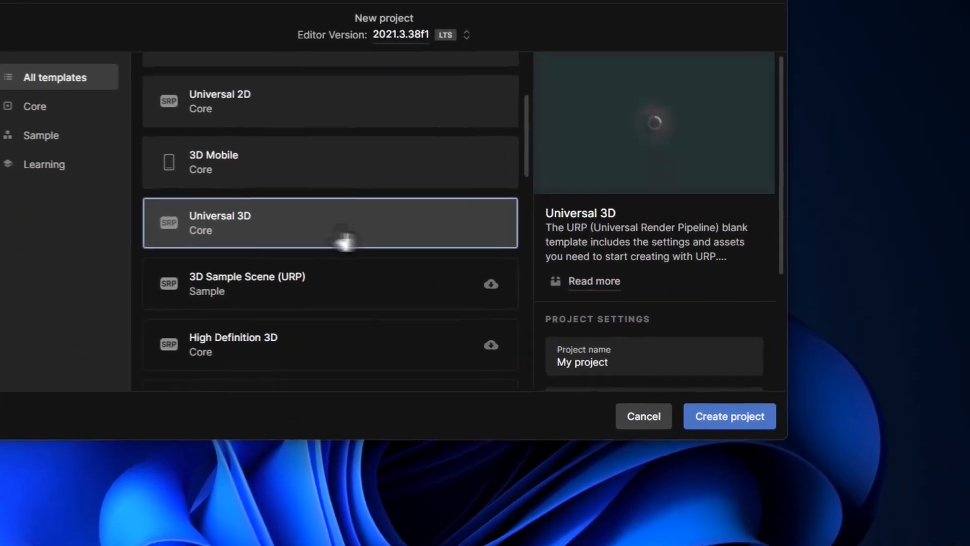
pyautogui.scroll(3)
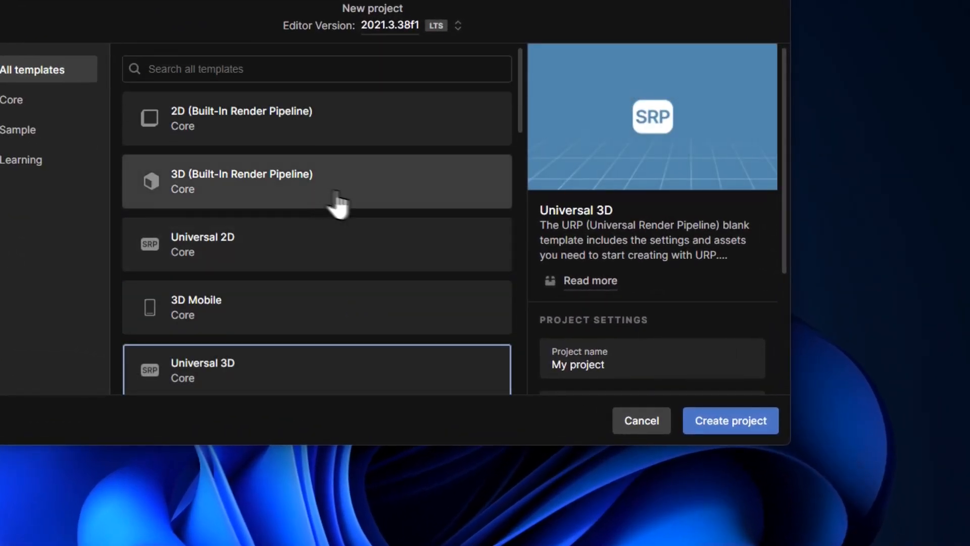
pyautogui.scroll(-3)
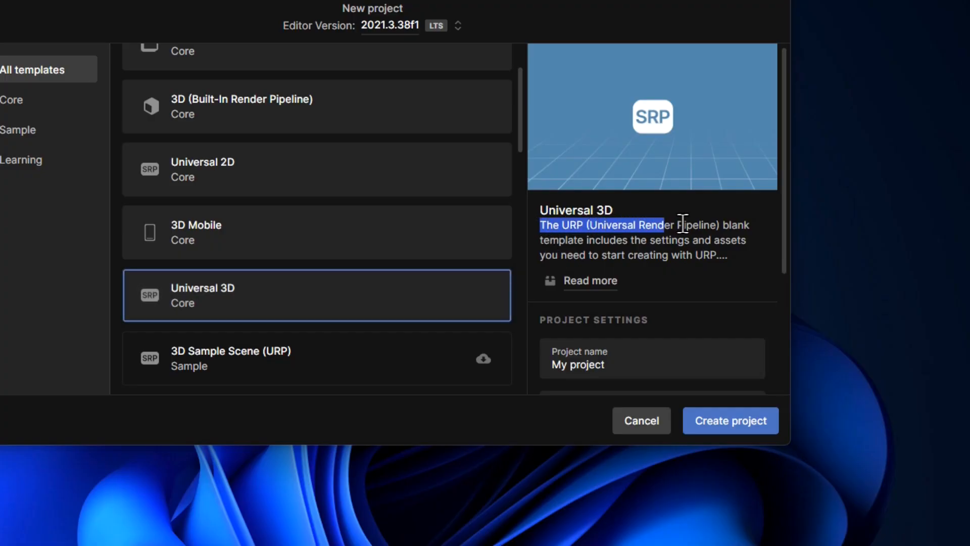
pyautogui.click(729, 420)
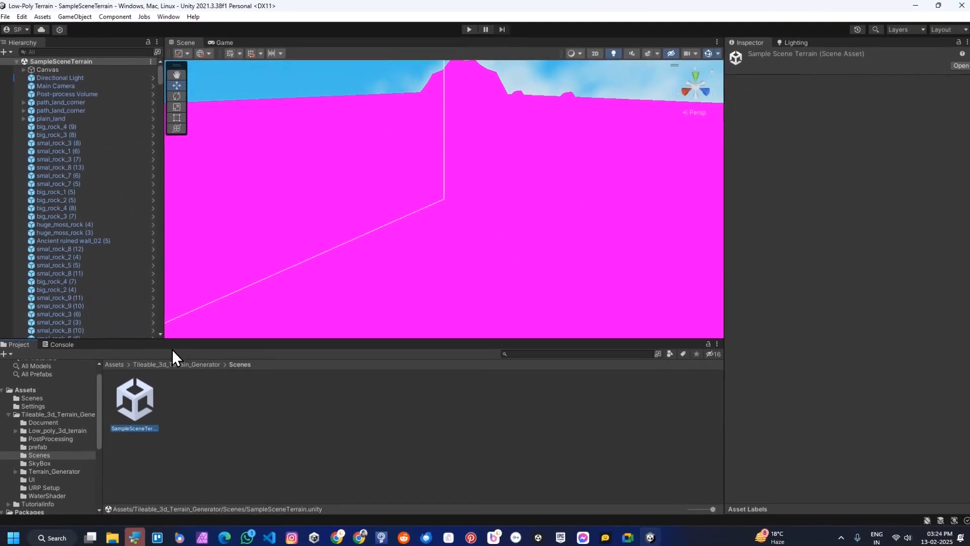
# - Name the project 'Low-Poly Terrain' and create it
pyautogui.click(45, 483)
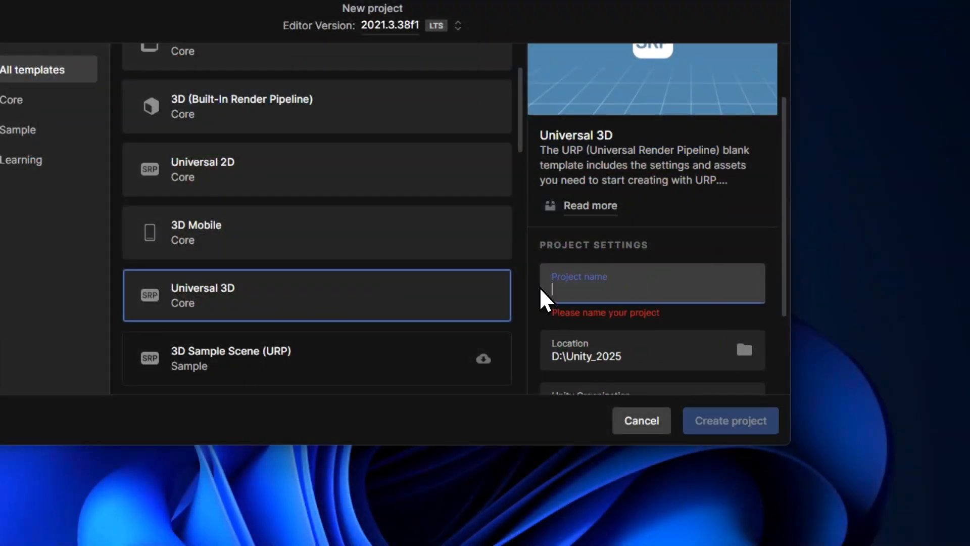
pyautogui.write('Low-Poly')
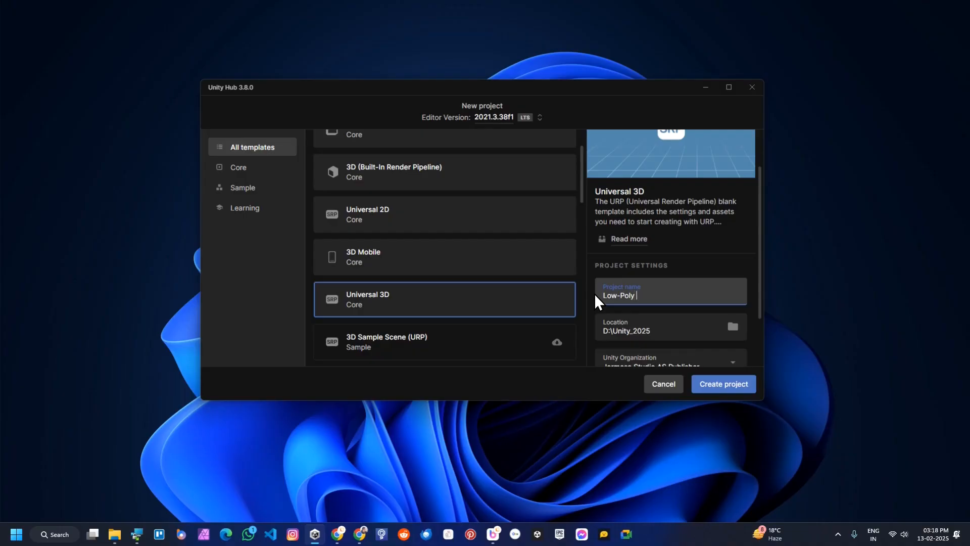
pyautogui.write('Terrain')
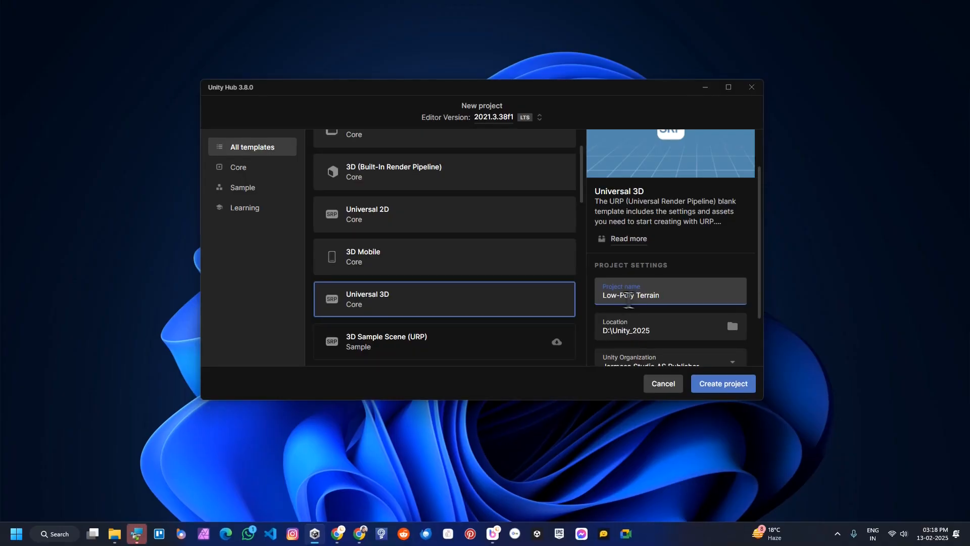
pyautogui.click(722, 382)
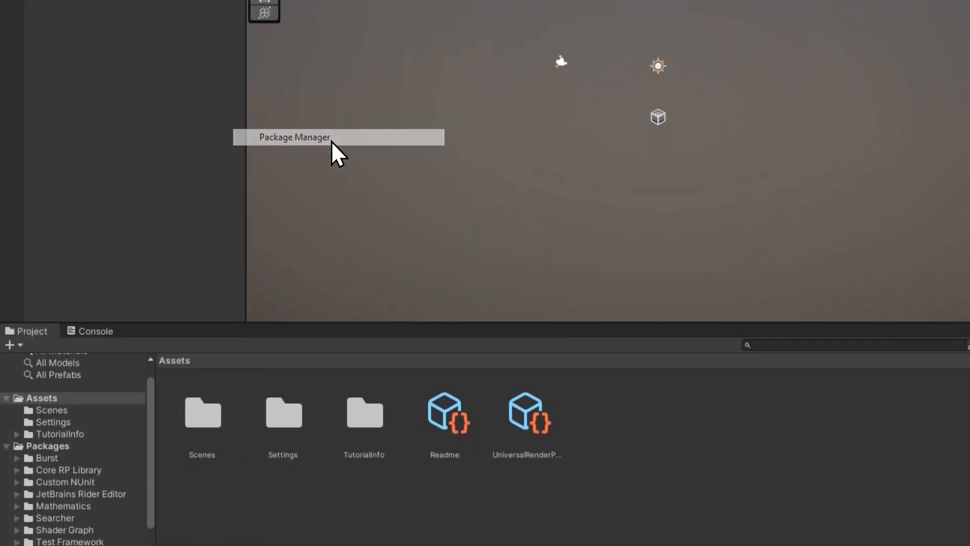
# - Find 'generator' under My Assets in Package Manager and import all its files
pyautogui.click(294, 137)
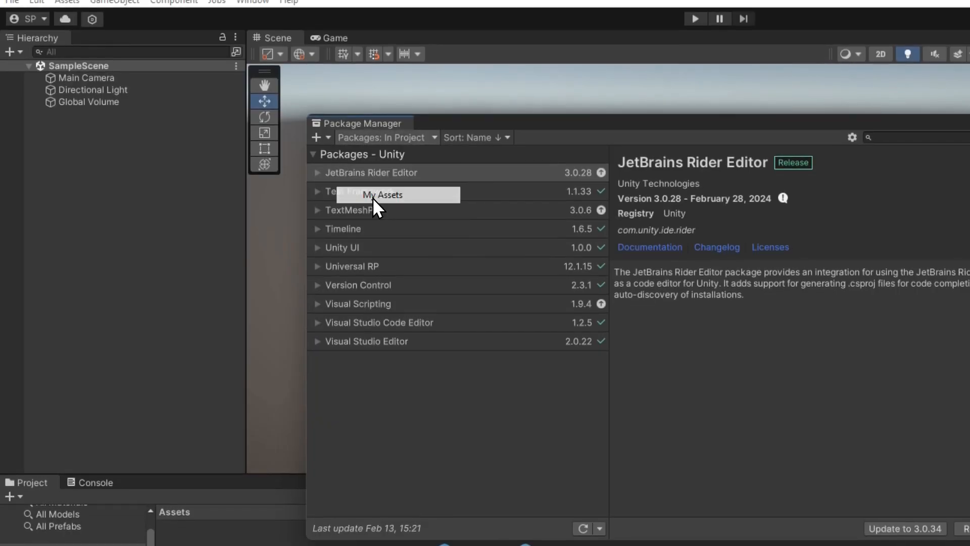
pyautogui.click(382, 194)
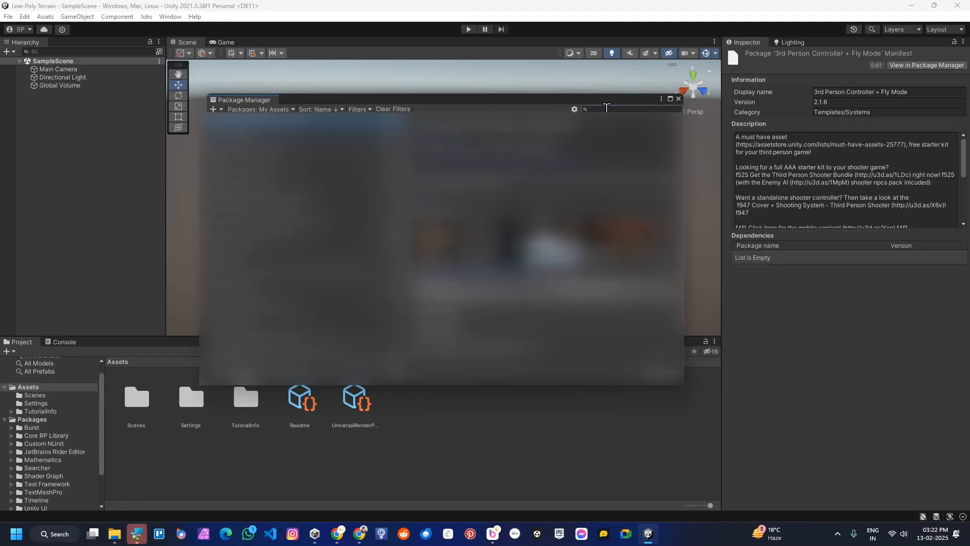
pyautogui.write('generator')
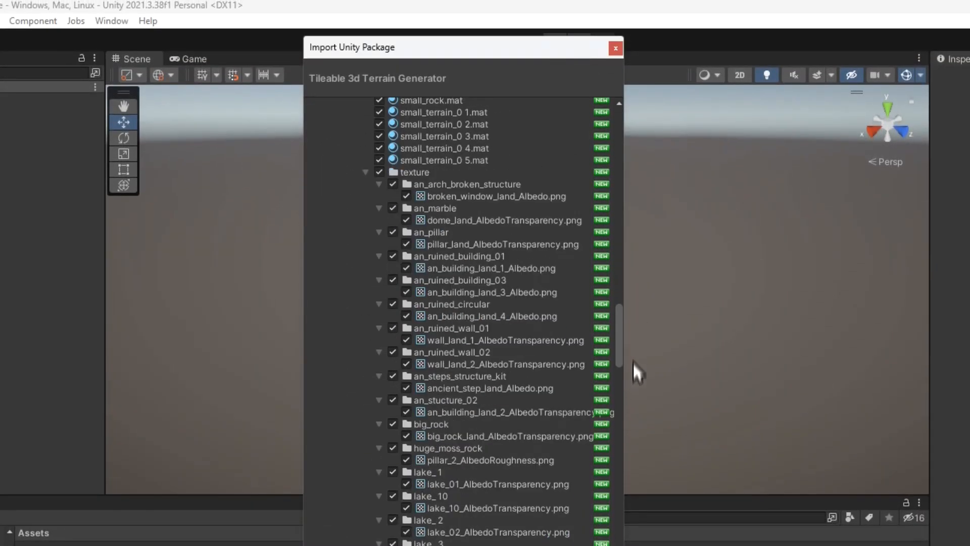
pyautogui.scroll(-3)
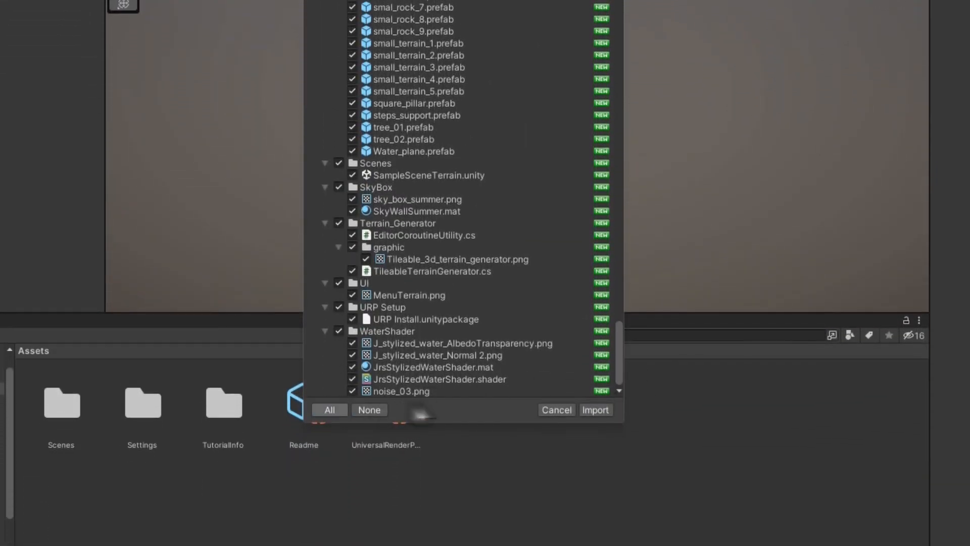
pyautogui.click(595, 409)
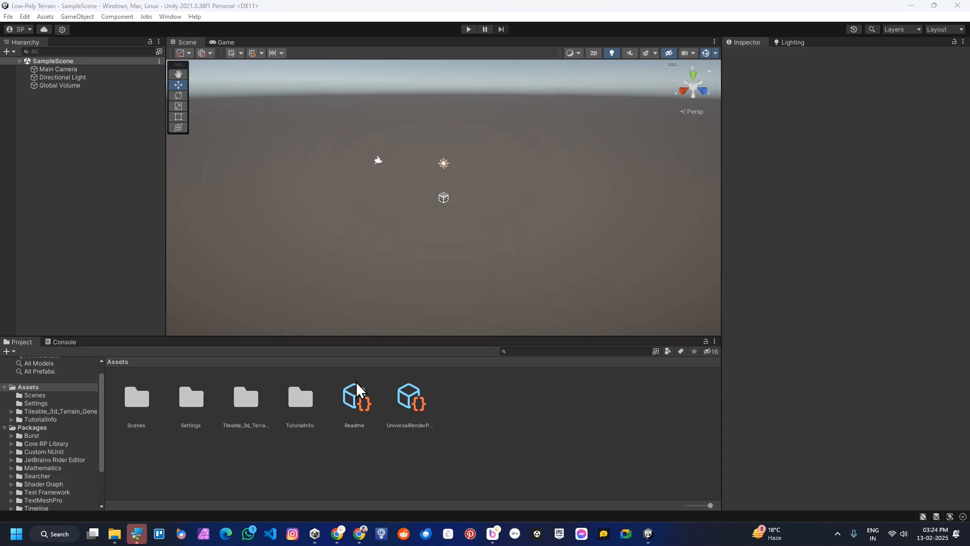
# - Open SampleSceneTerrain from the generator's Scenes folder, then go back to the package folder
pyautogui.click(246, 396)
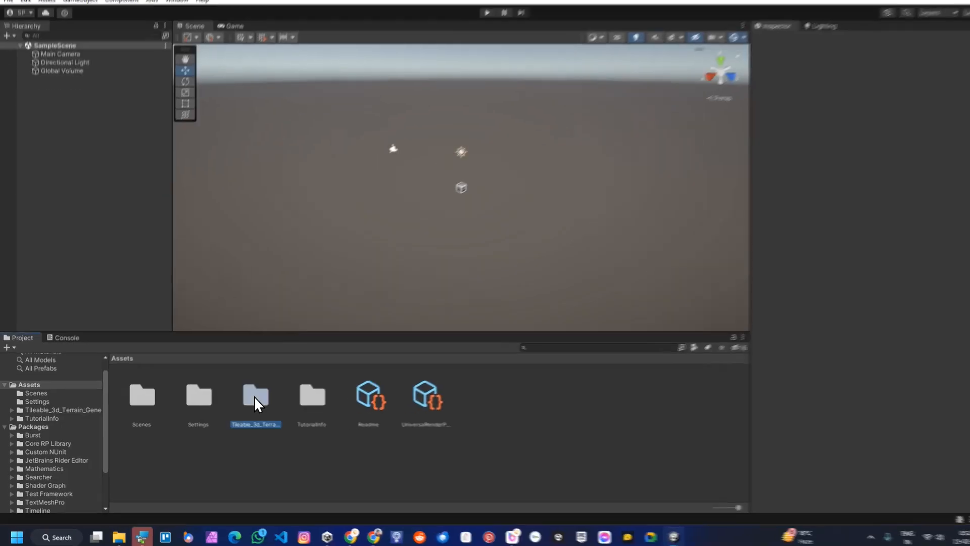
pyautogui.doubleClick(256, 396)
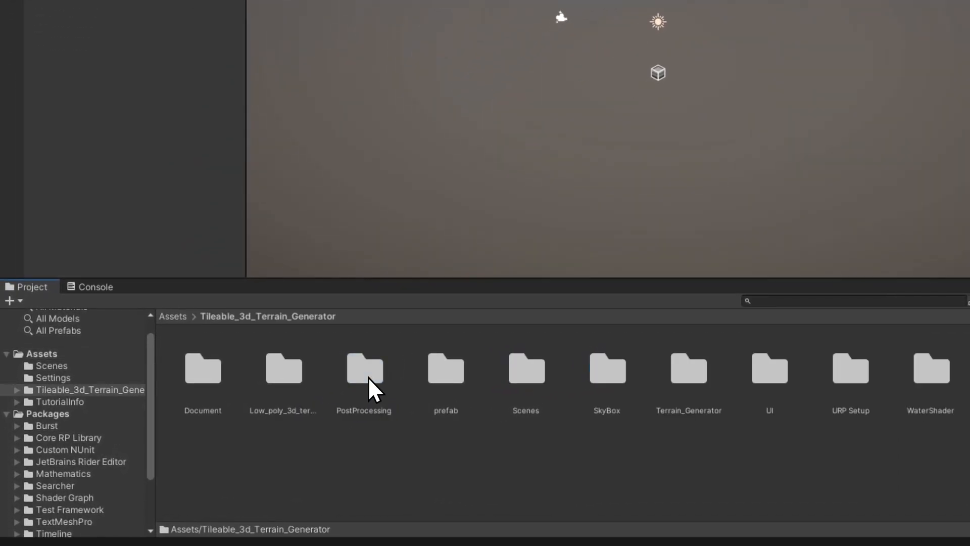
pyautogui.doubleClick(525, 368)
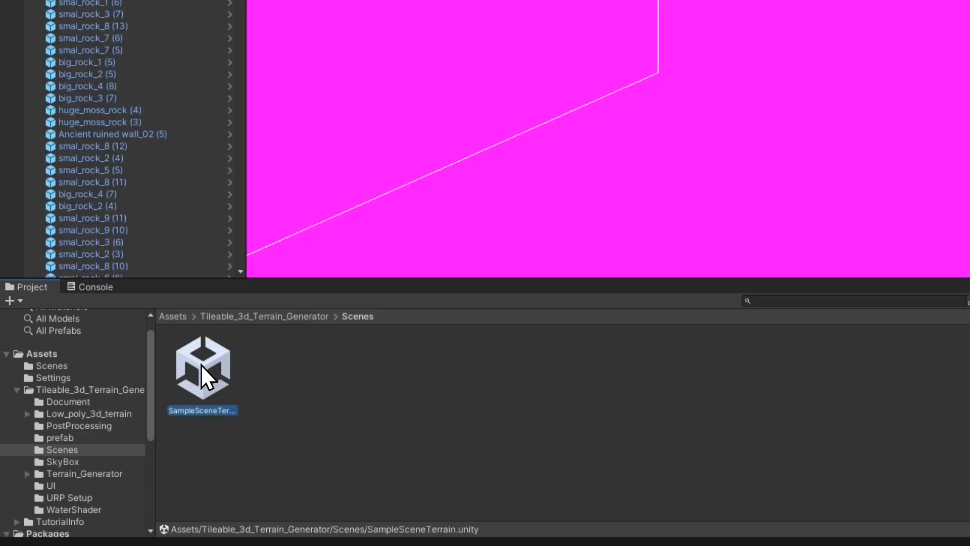
pyautogui.doubleClick(202, 364)
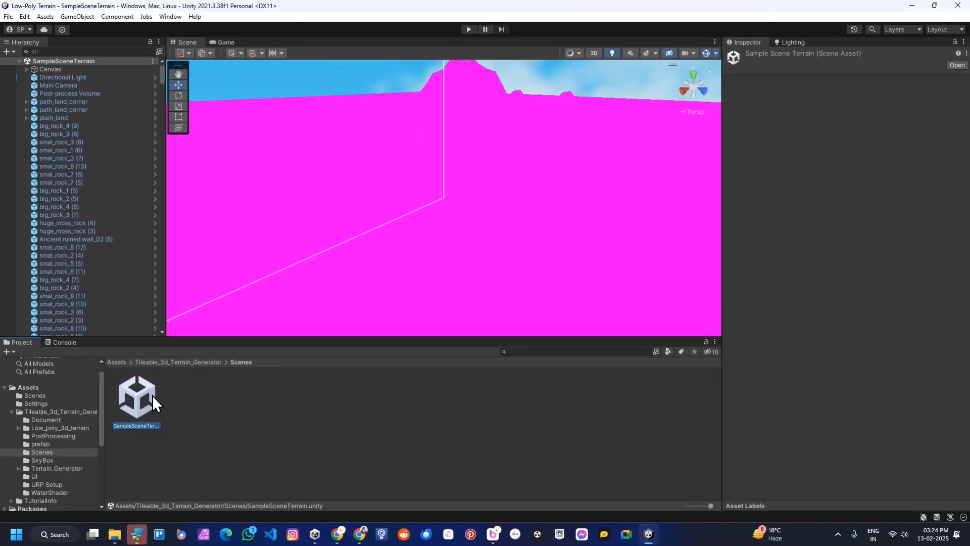
pyautogui.moveTo(185, 414)
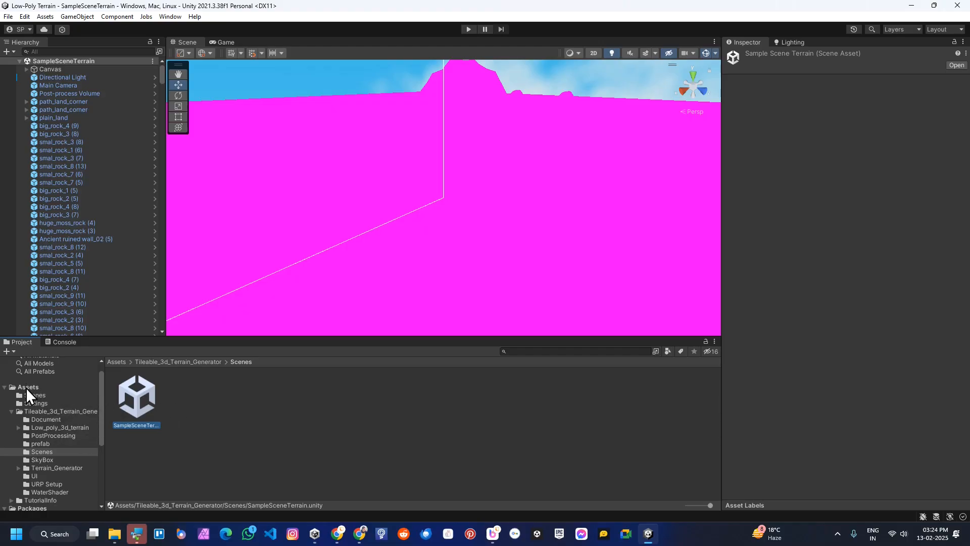
pyautogui.click(28, 386)
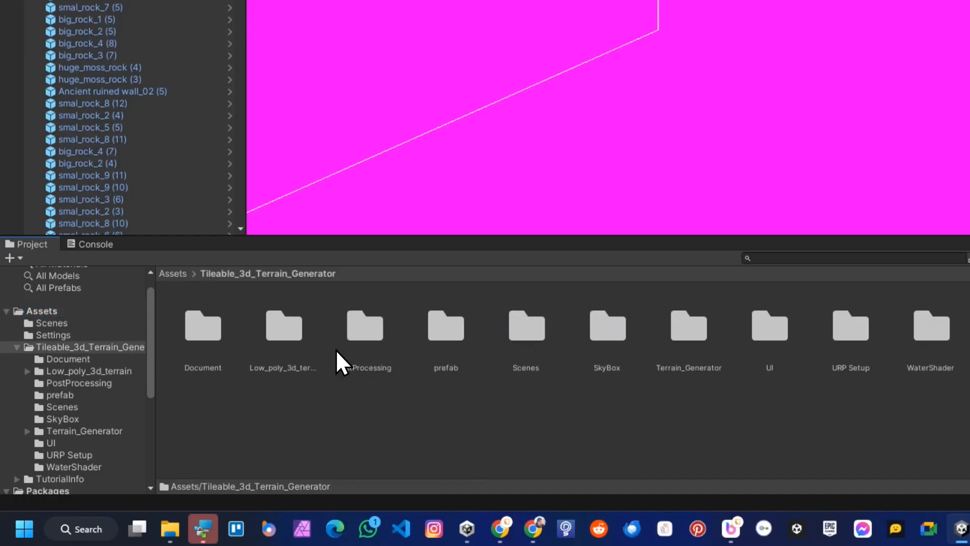
pyautogui.click(850, 326)
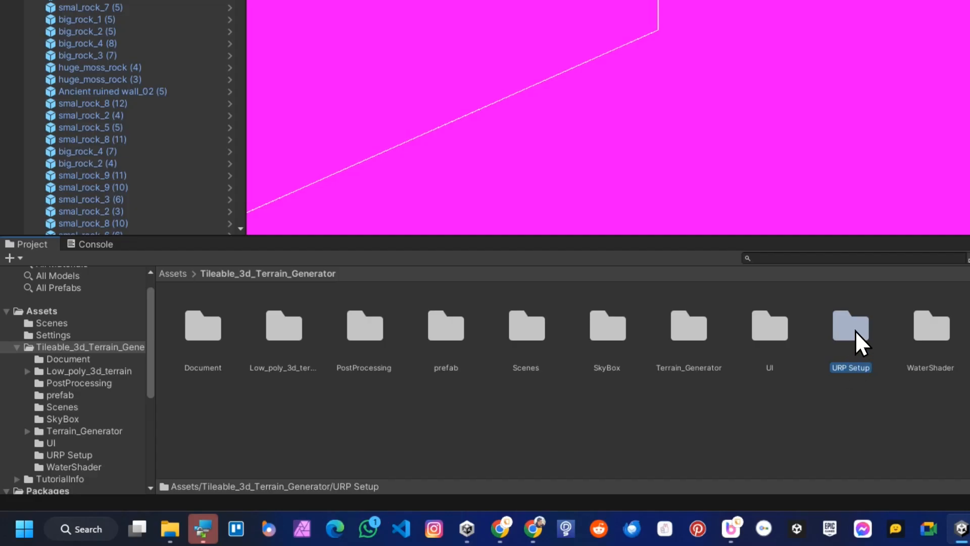
# - Import URP Install.unitypackage from the URP Setup folder
pyautogui.doubleClick(849, 326)
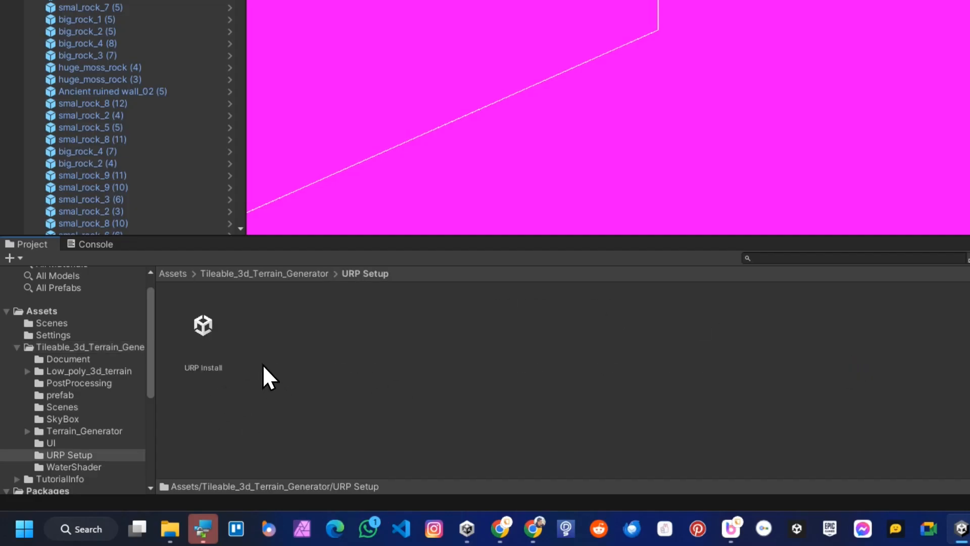
pyautogui.click(202, 325)
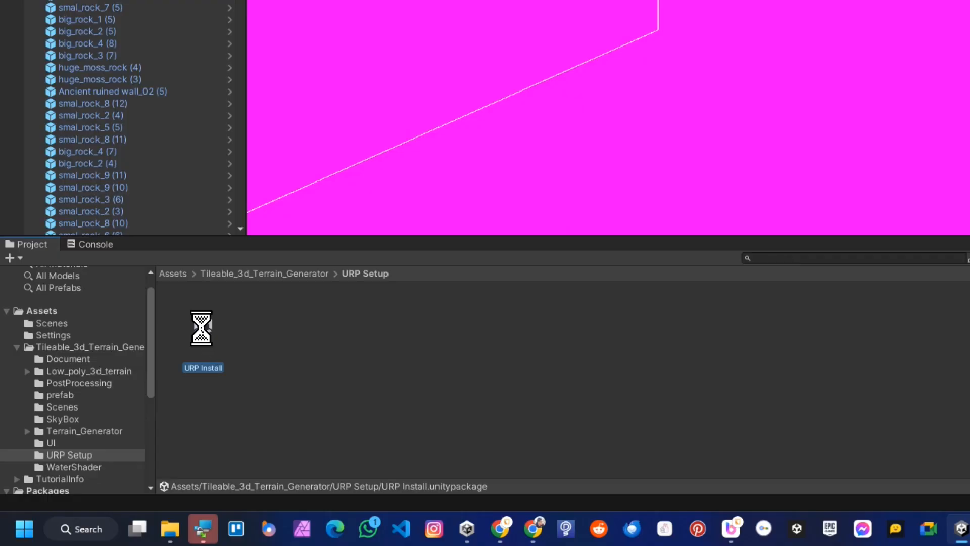
pyautogui.doubleClick(201, 328)
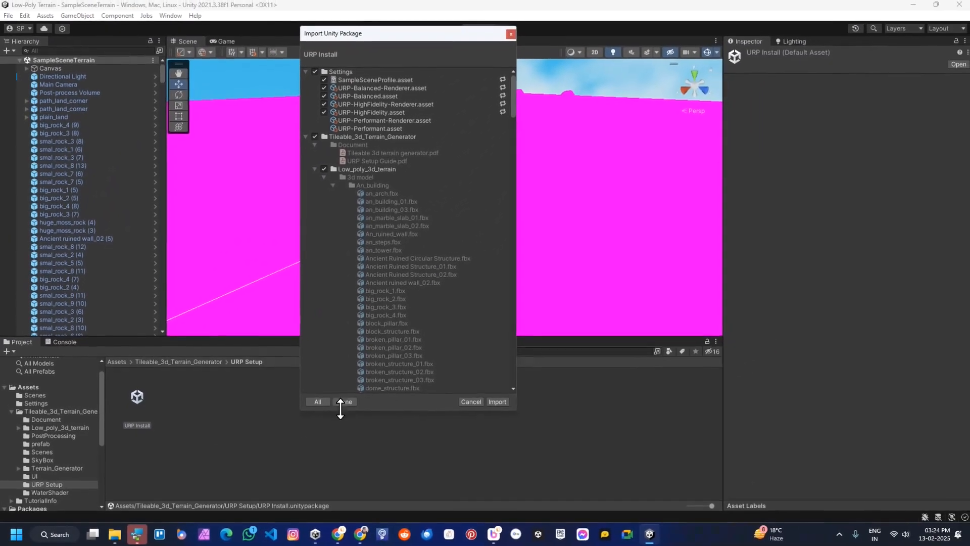
pyautogui.scroll(-3)
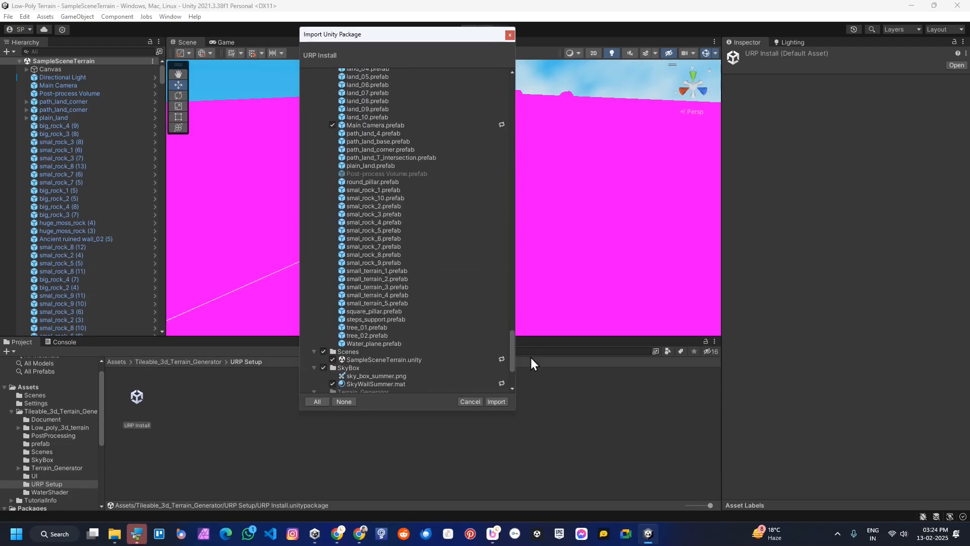
pyautogui.scroll(-3)
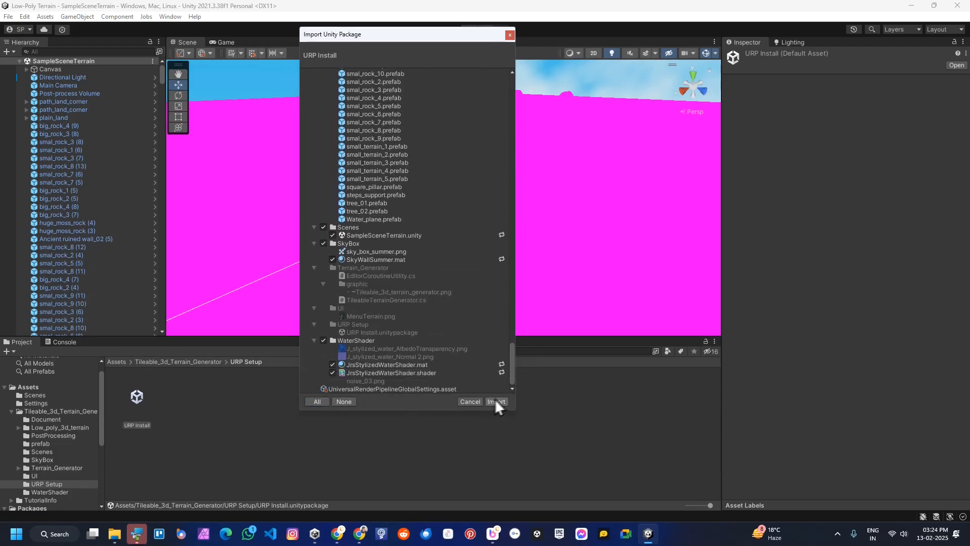
pyautogui.click(497, 400)
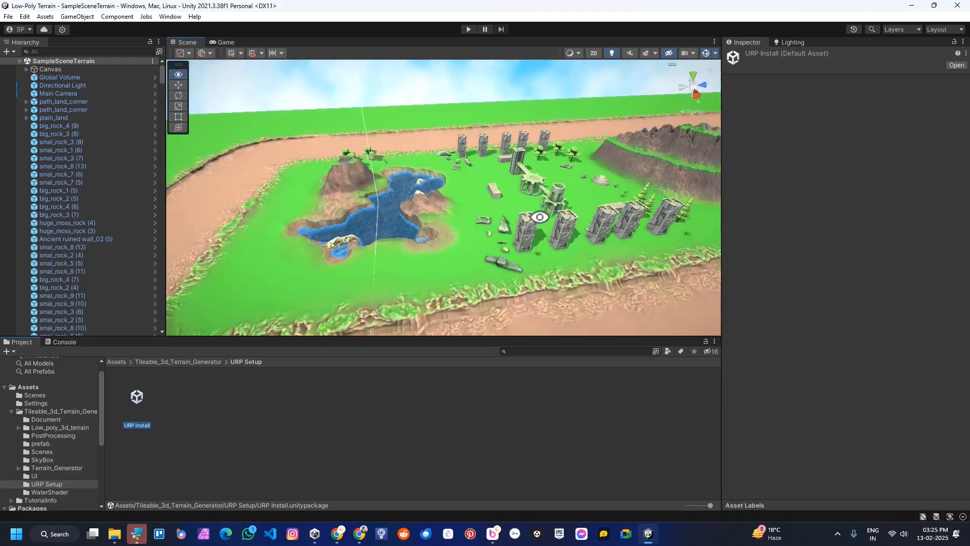
# - Run SampleSceneTerrain in Play mode to view the ruins terrain, then stop playback
pyautogui.click(468, 29)
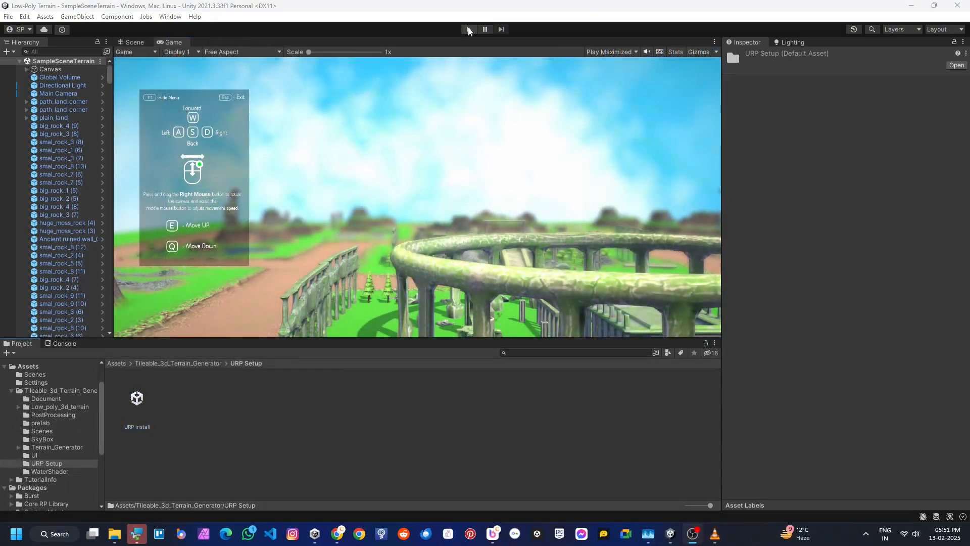
pyautogui.click(468, 29)
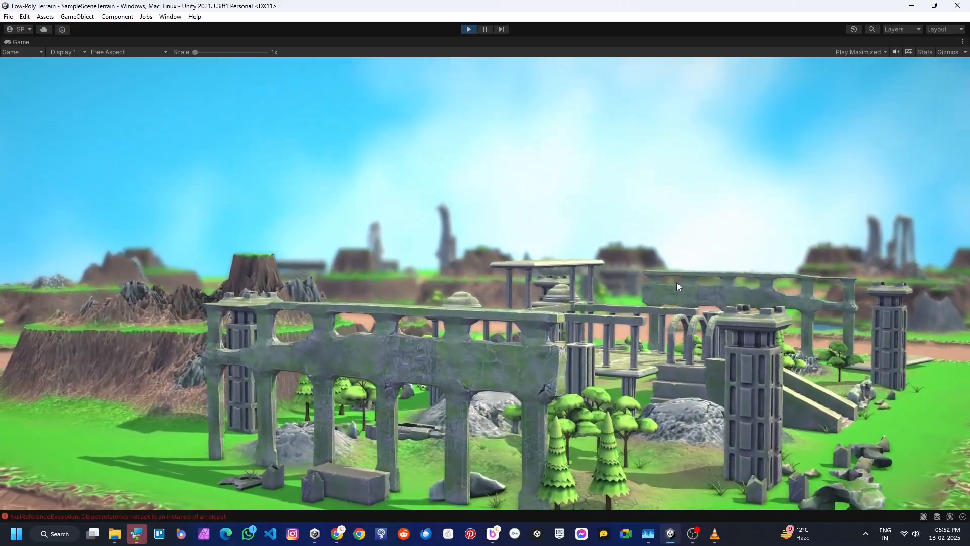
pyautogui.click(485, 30)
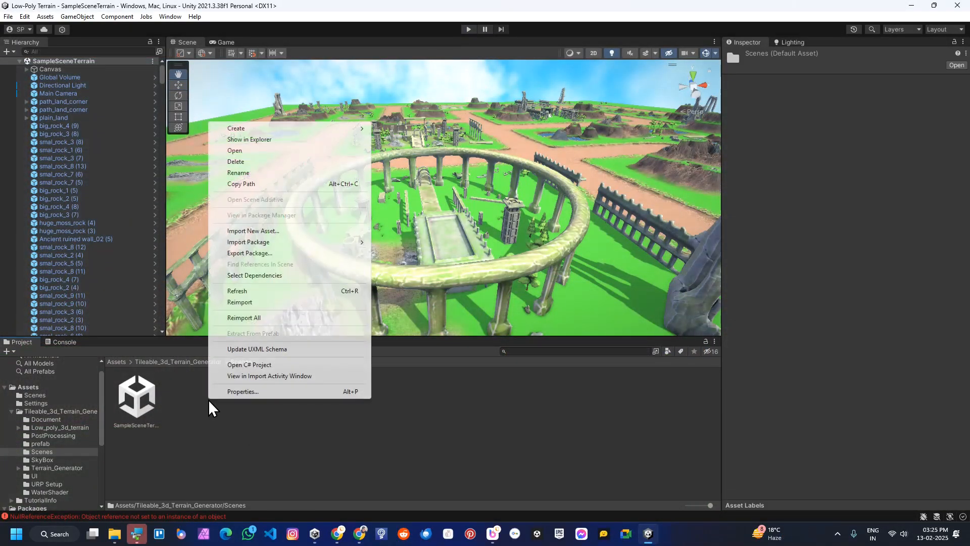
# - Create and open a new empty TestScene in the Scenes folder
pyautogui.click(236, 128)
pyautogui.write('TestScene')
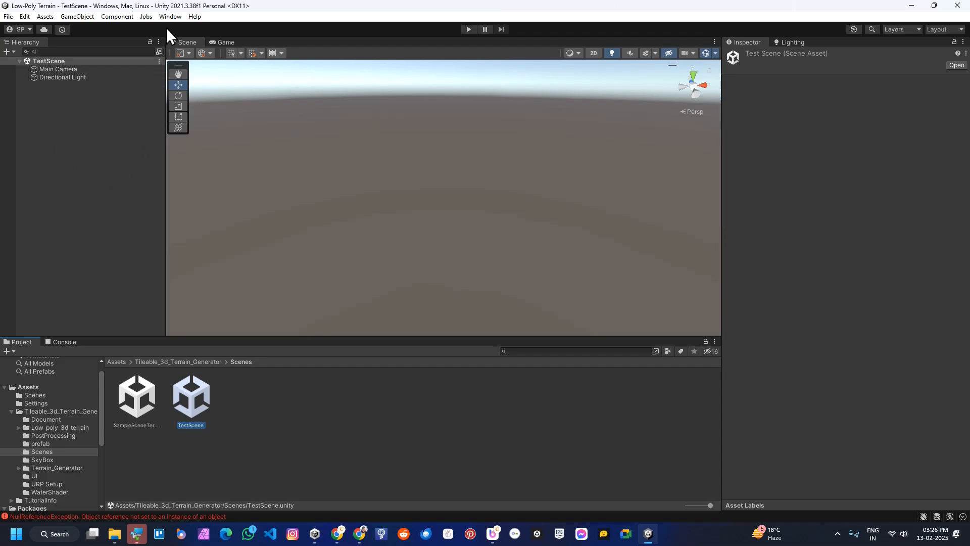
pyautogui.click(170, 16)
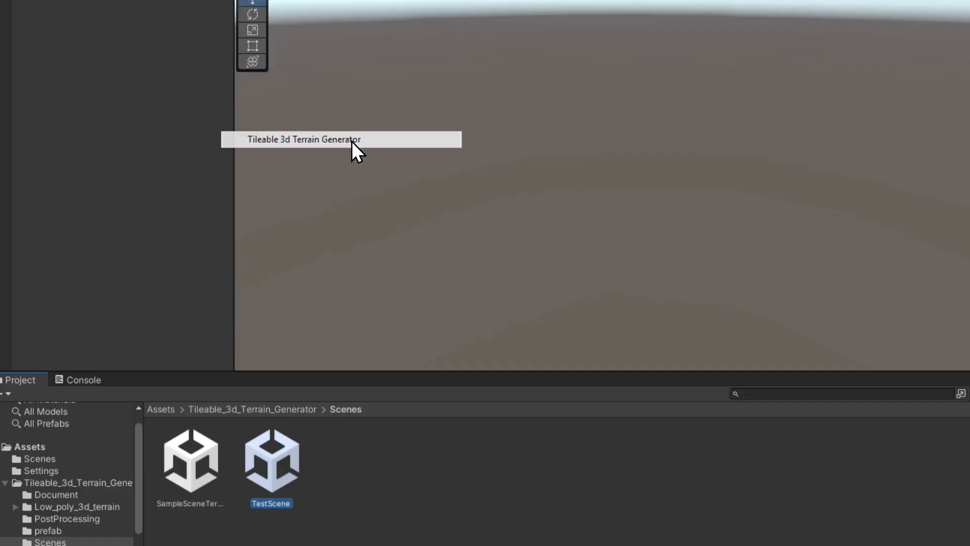
# - Open the Tileable 3d Terrain Generator window and add terrain prefab slots
pyautogui.click(303, 139)
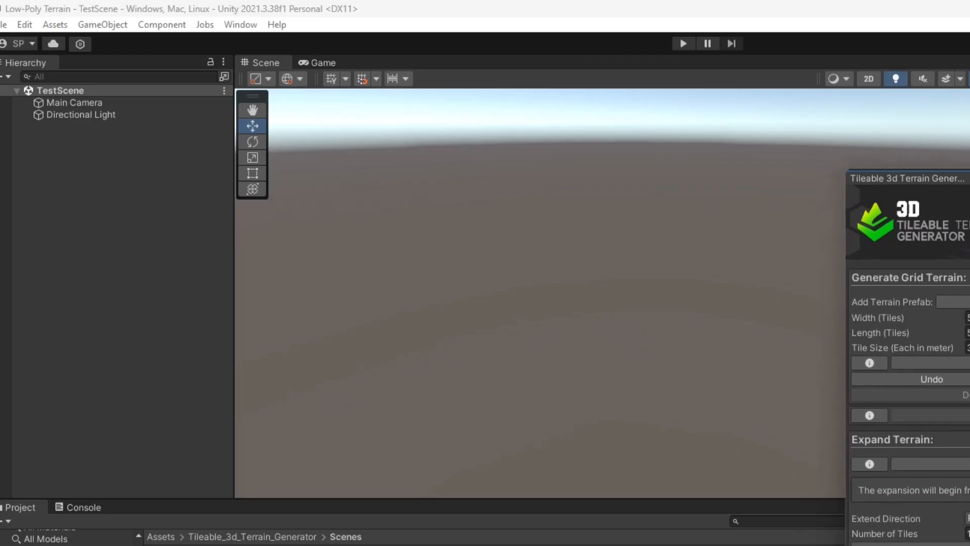
pyautogui.click(252, 110)
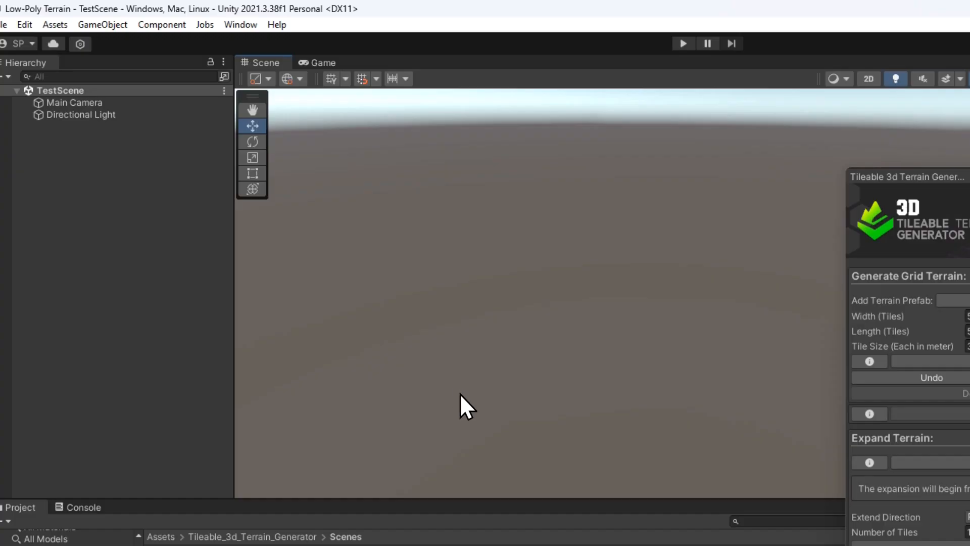
pyautogui.scroll(-3)
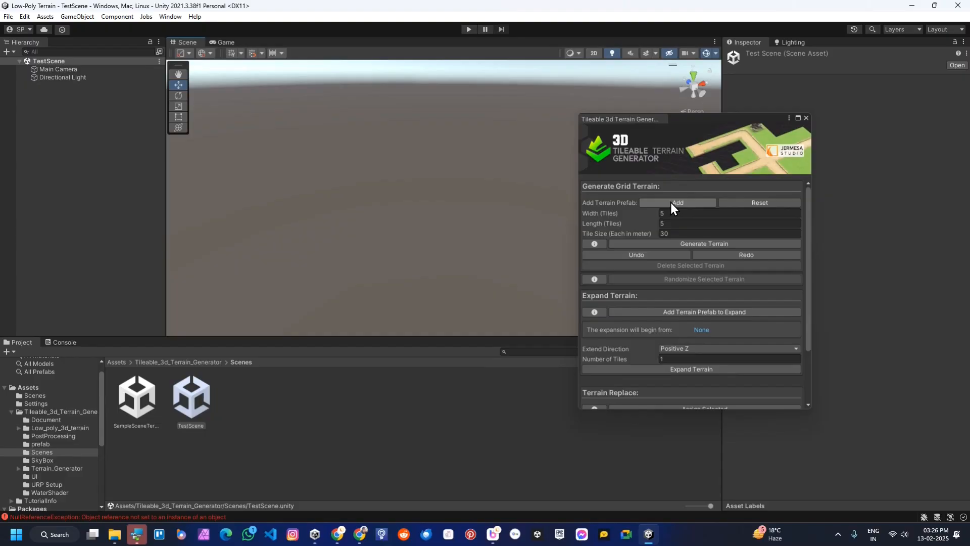
pyautogui.click(677, 202)
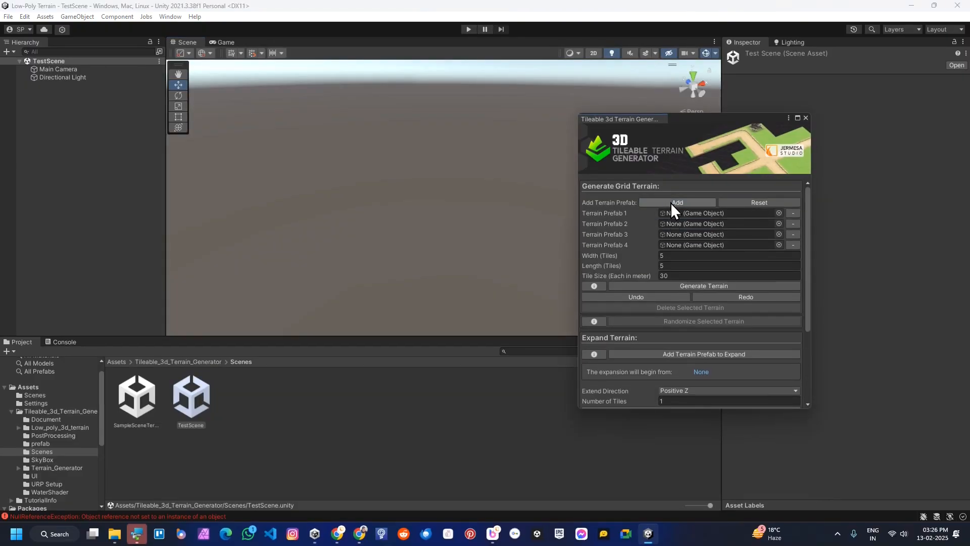
pyautogui.moveTo(631, 241)
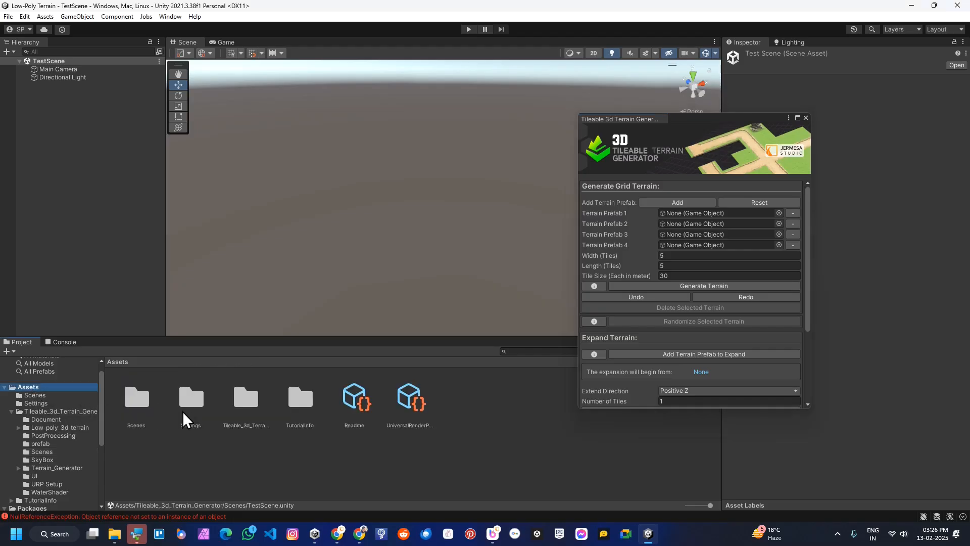
# - Assign lake_2 and lake_3 from the generator's prefab folder to the slots
pyautogui.doubleClick(245, 398)
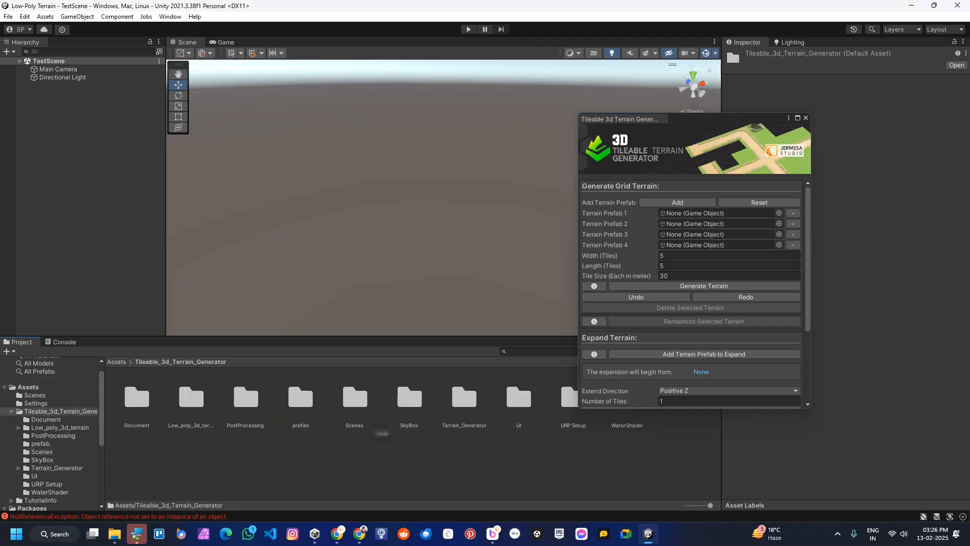
pyautogui.doubleClick(300, 399)
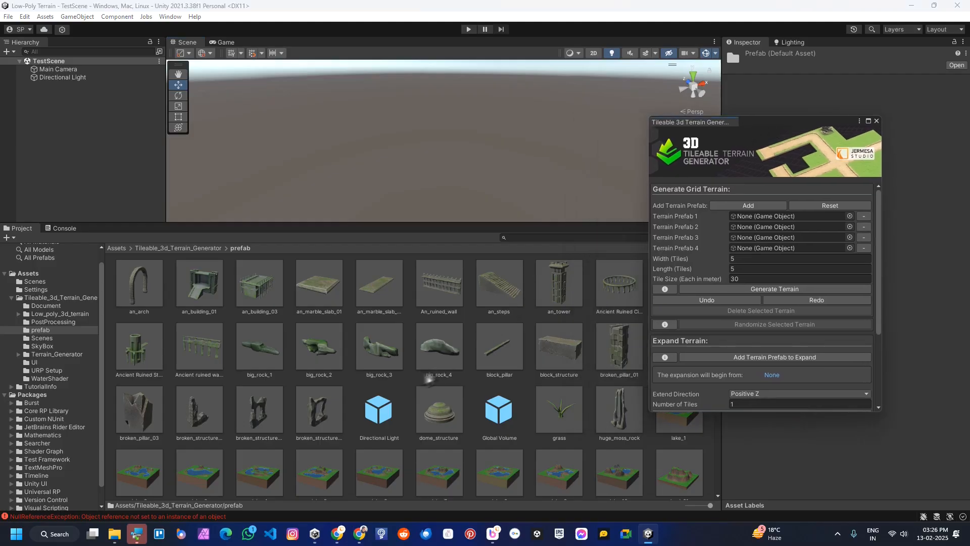
pyautogui.scroll(-3)
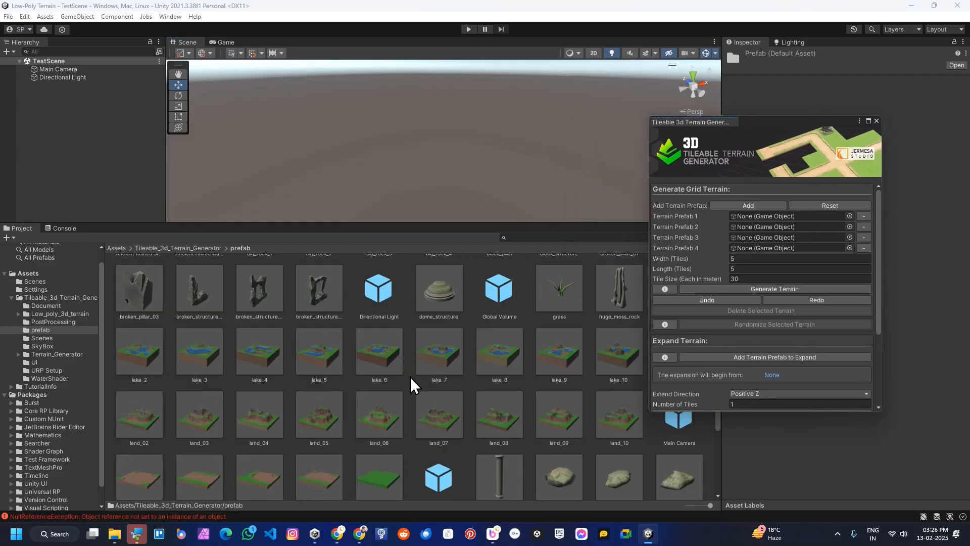
pyautogui.scroll(-3)
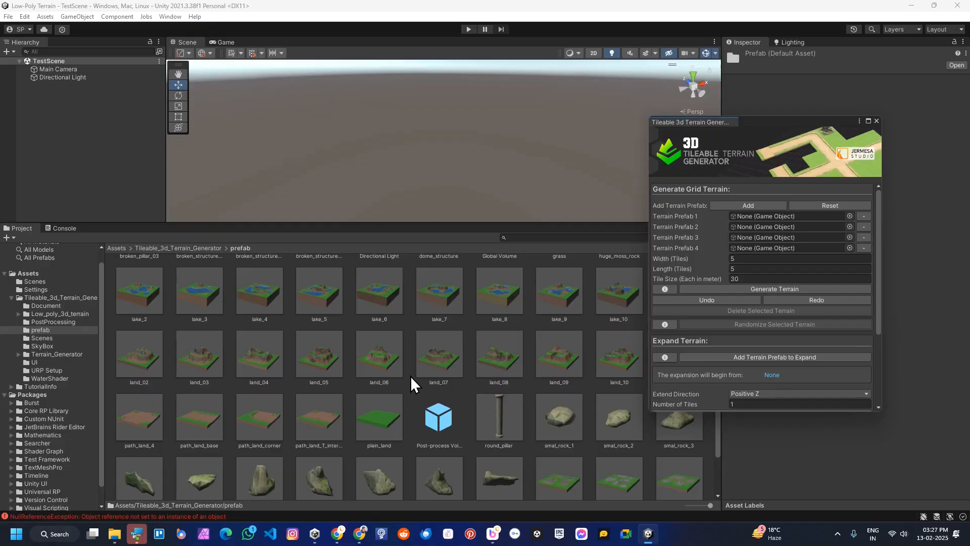
pyautogui.click(139, 291)
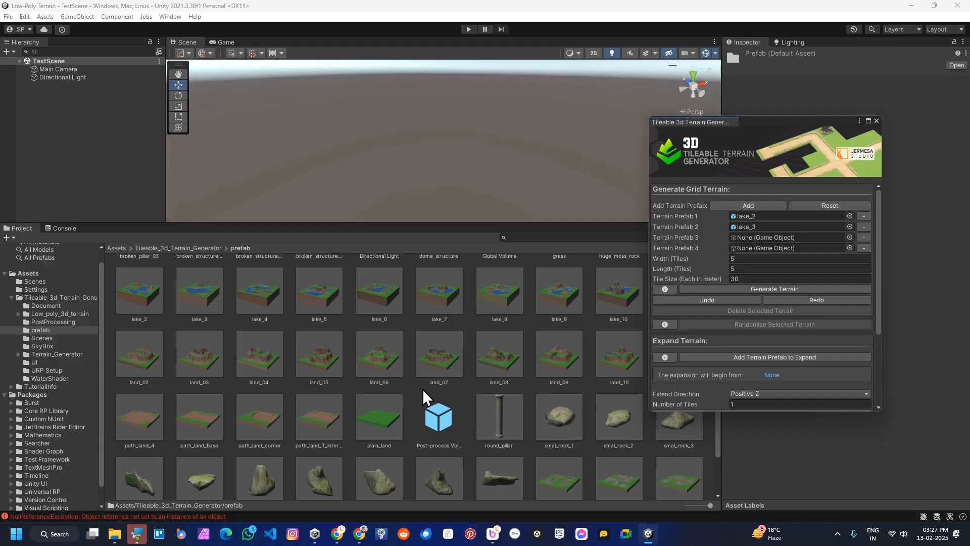
pyautogui.scroll(3)
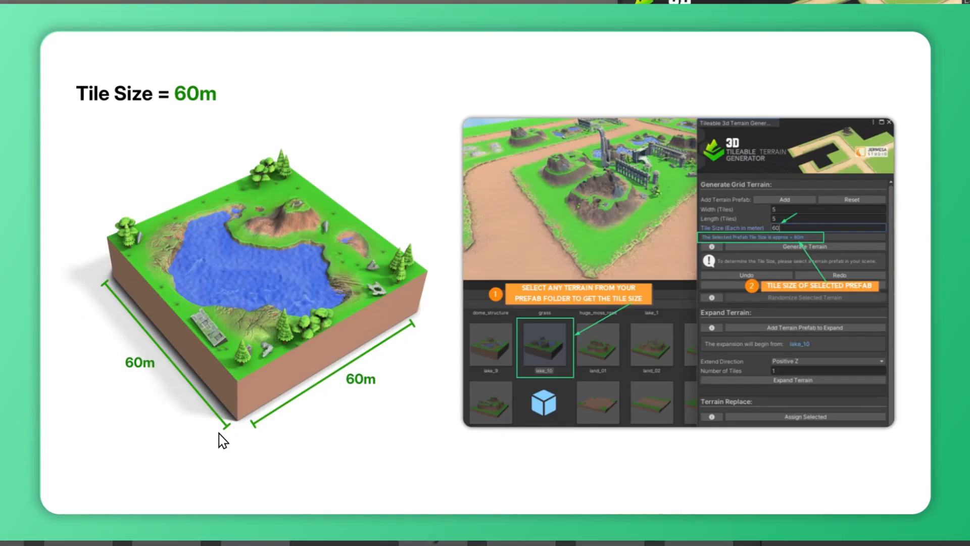
pyautogui.moveTo(344, 408)
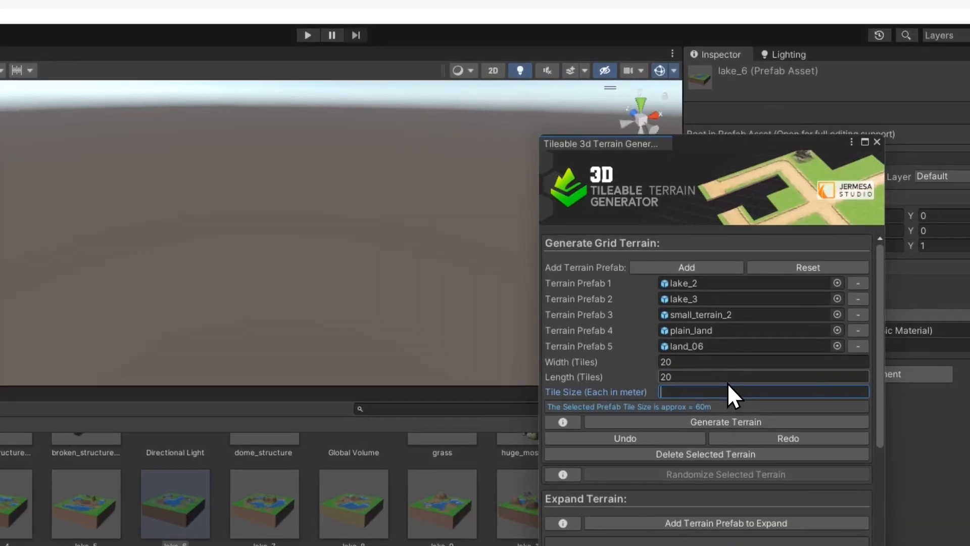
# - Enter a 60 m tile size for the 20 by 20 five-prefab grid
pyautogui.write('60')
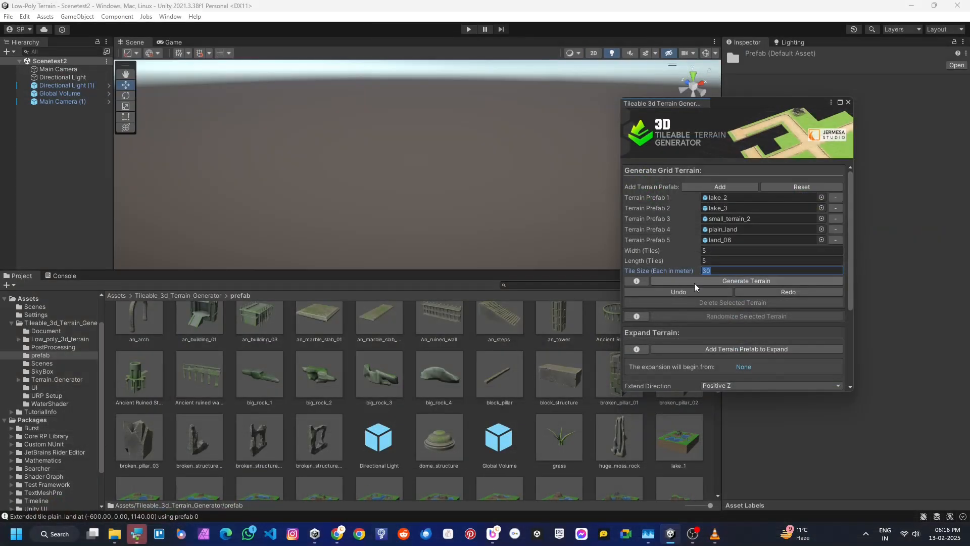
# - Check the approximate tile sizes of the marble slab, dome, lake and land_07 prefabs
pyautogui.click(319, 333)
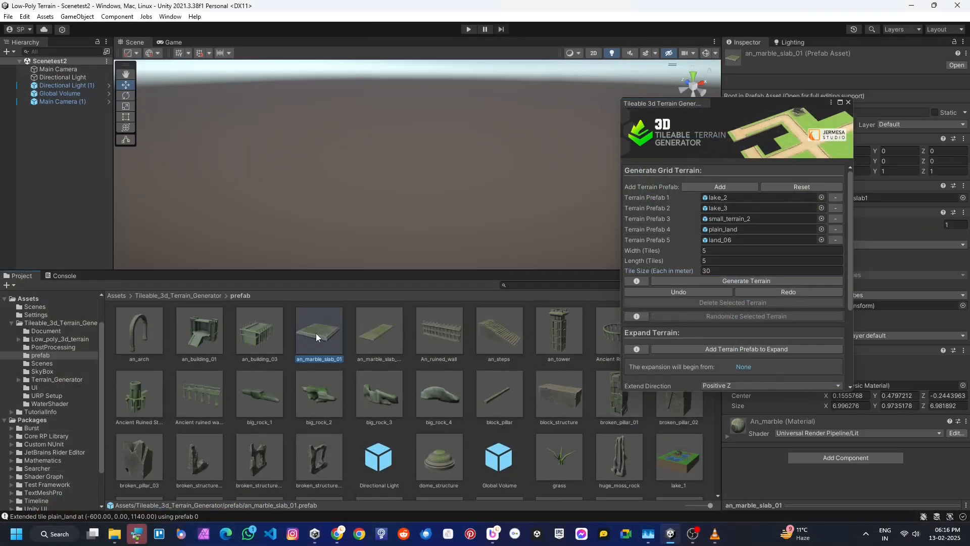
pyautogui.click(745, 348)
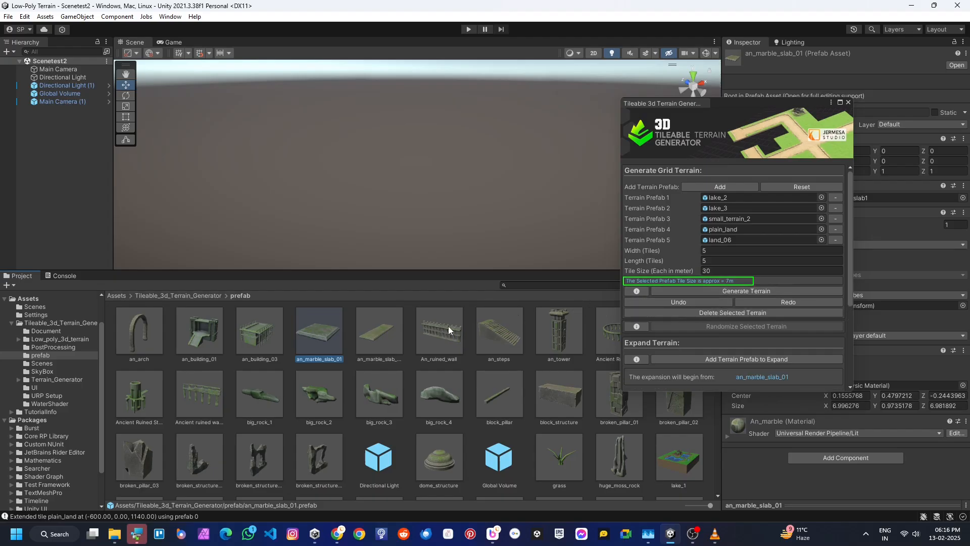
pyautogui.moveTo(521, 413)
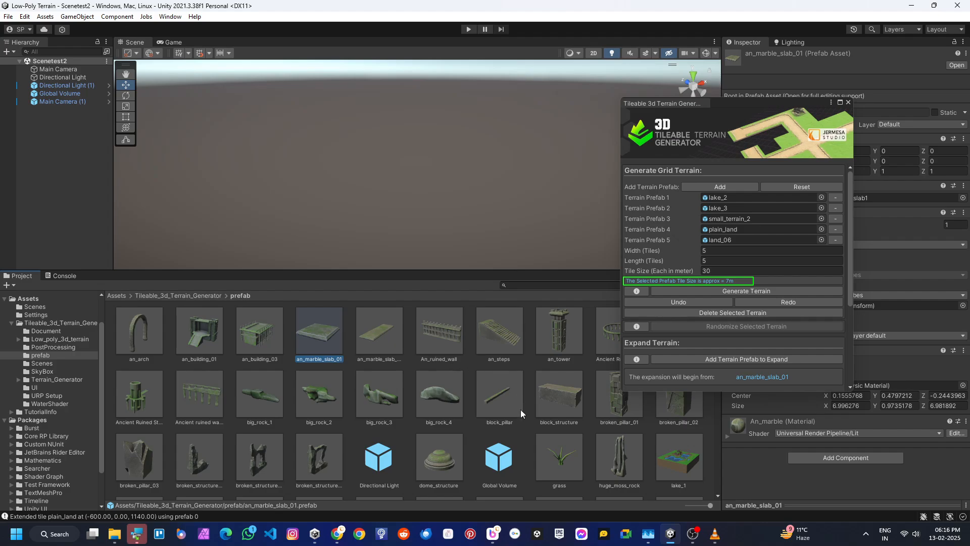
pyautogui.scroll(-3)
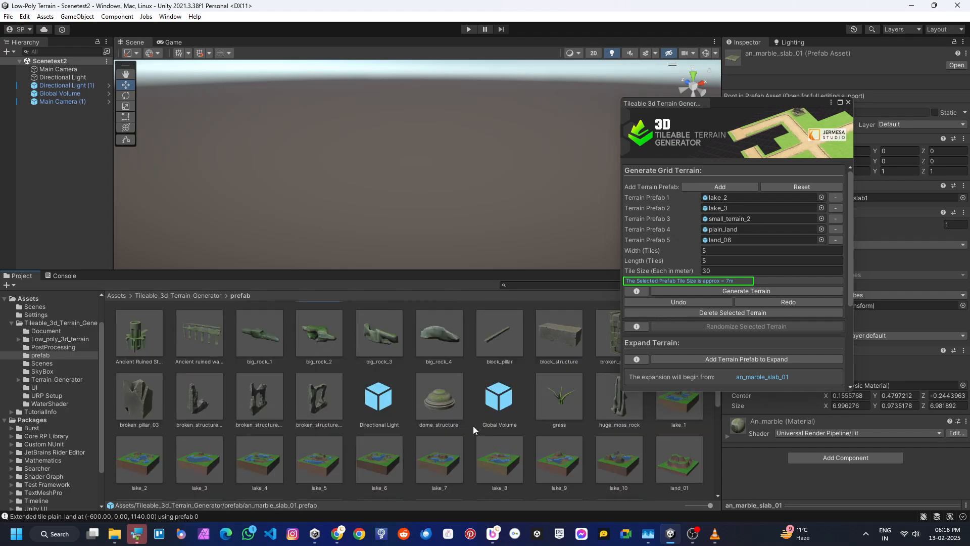
pyautogui.click(438, 397)
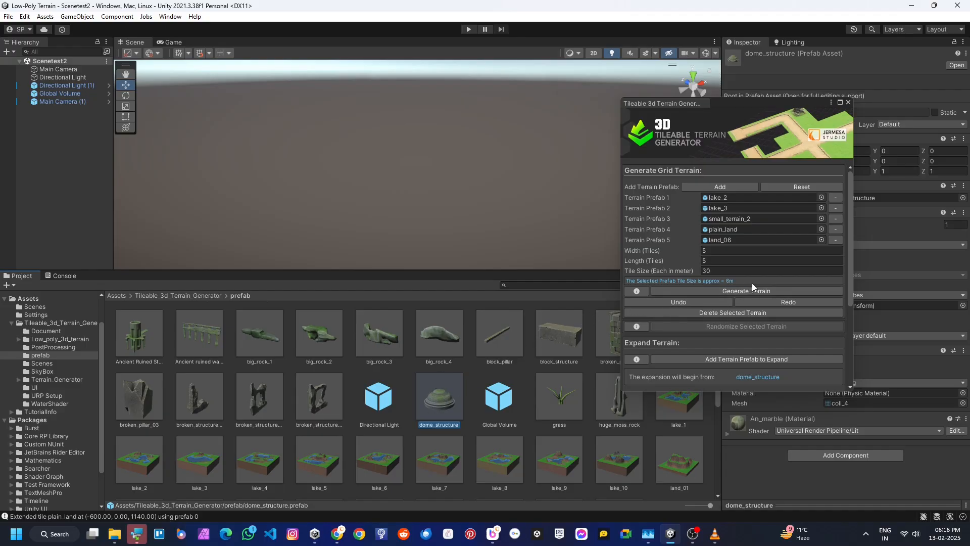
pyautogui.moveTo(729, 286)
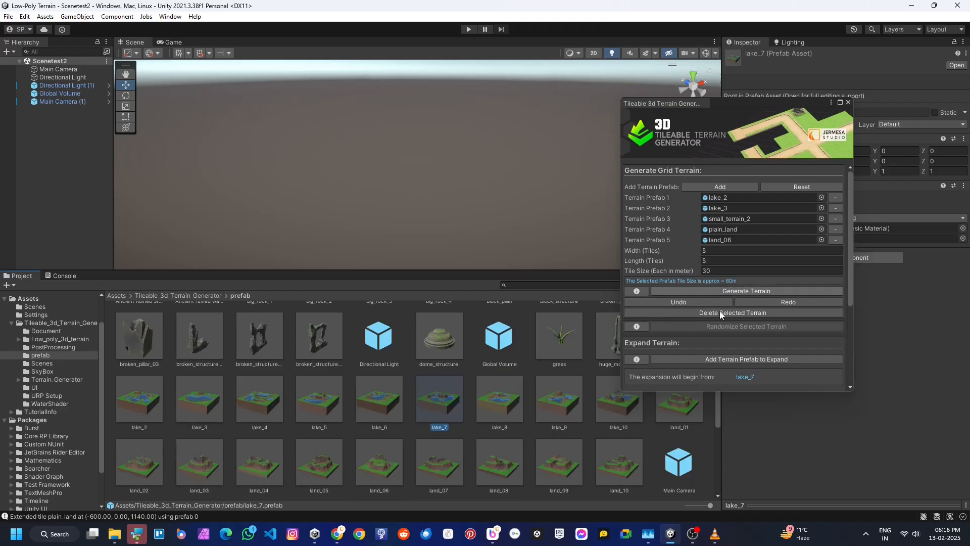
pyautogui.click(498, 402)
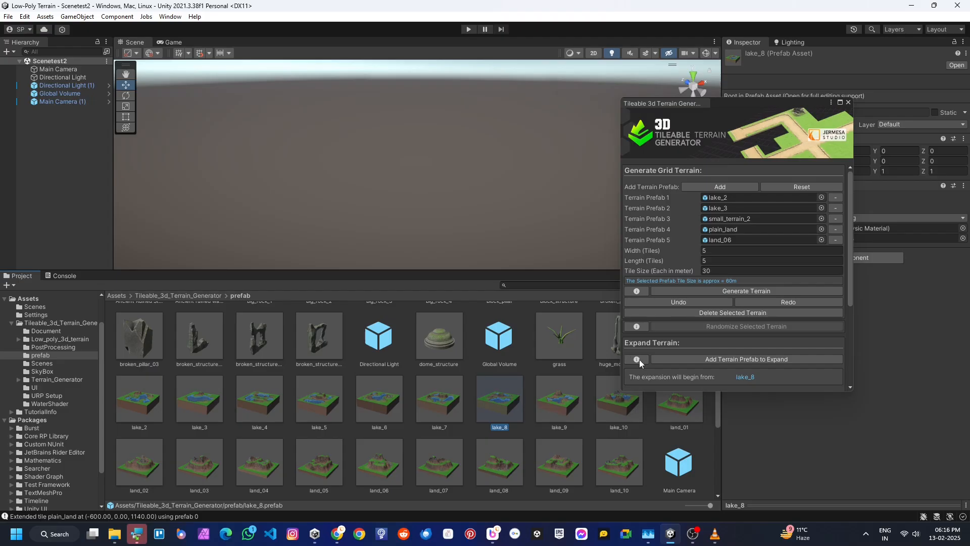
pyautogui.click(318, 399)
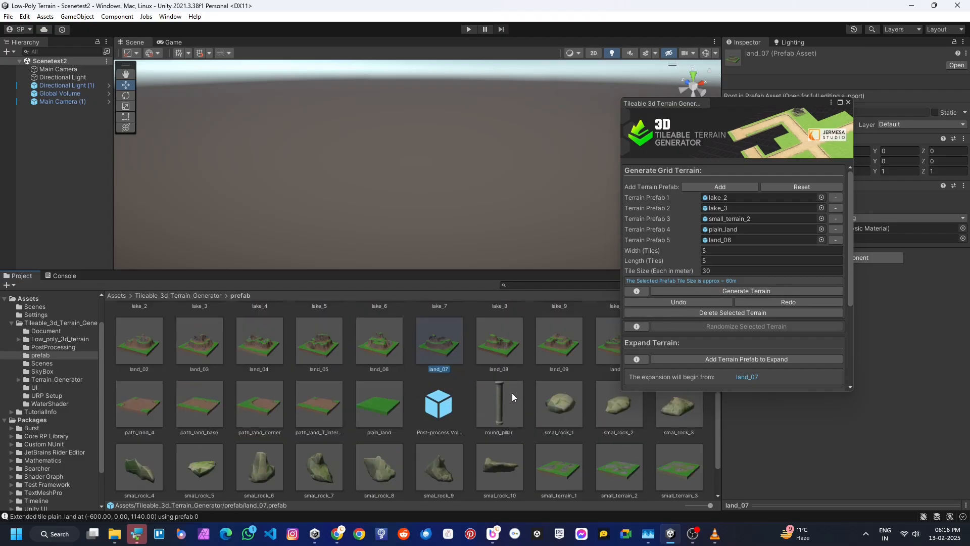
pyautogui.click(378, 403)
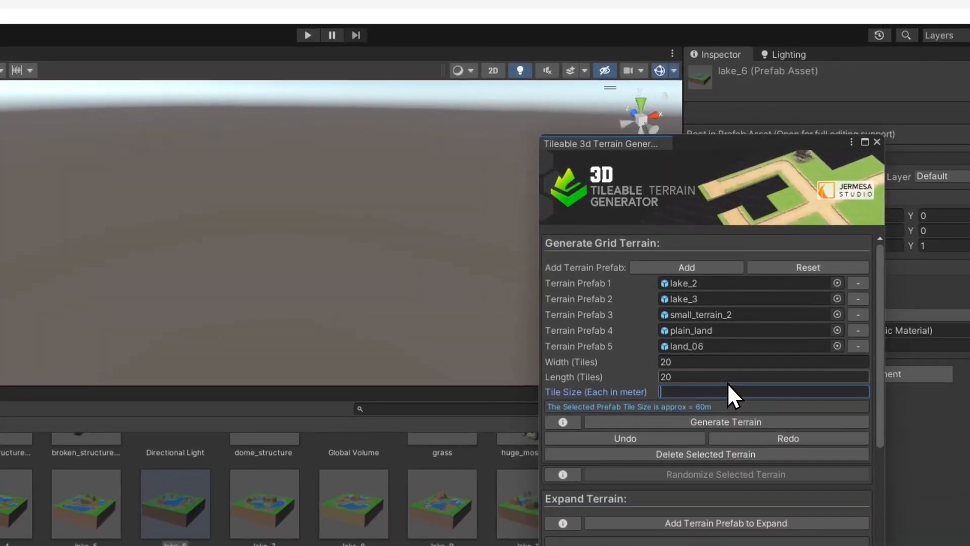
# - Enter 60 m tile size and generate the 20 by 20 terrain grid
pyautogui.write('60')
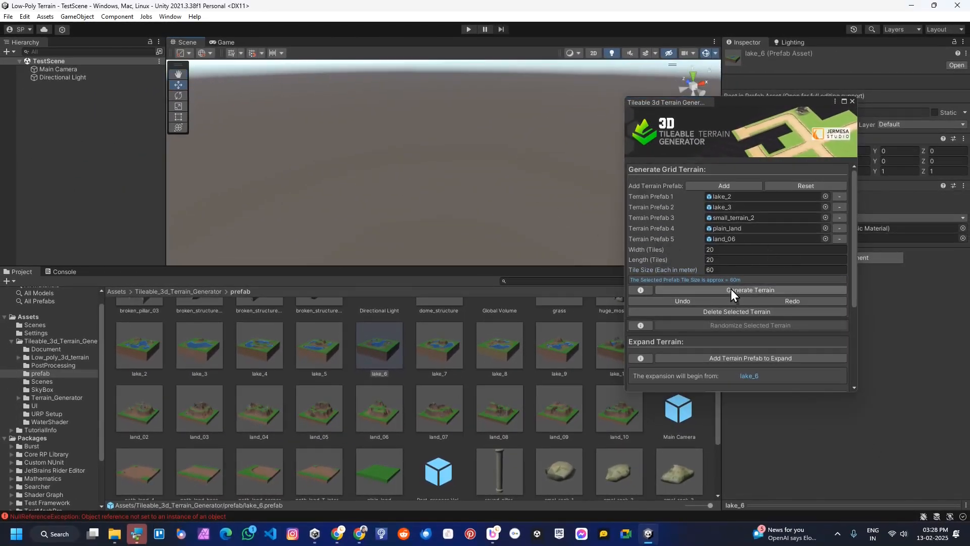
pyautogui.click(749, 290)
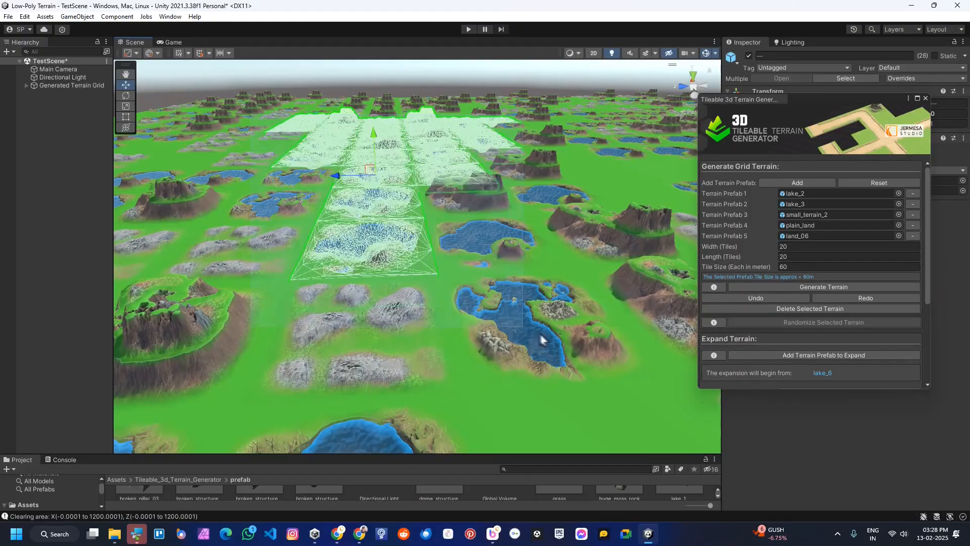
# - Select patches of the generated tiles and survey the lake-and-hill terrain grid
pyautogui.click(823, 286)
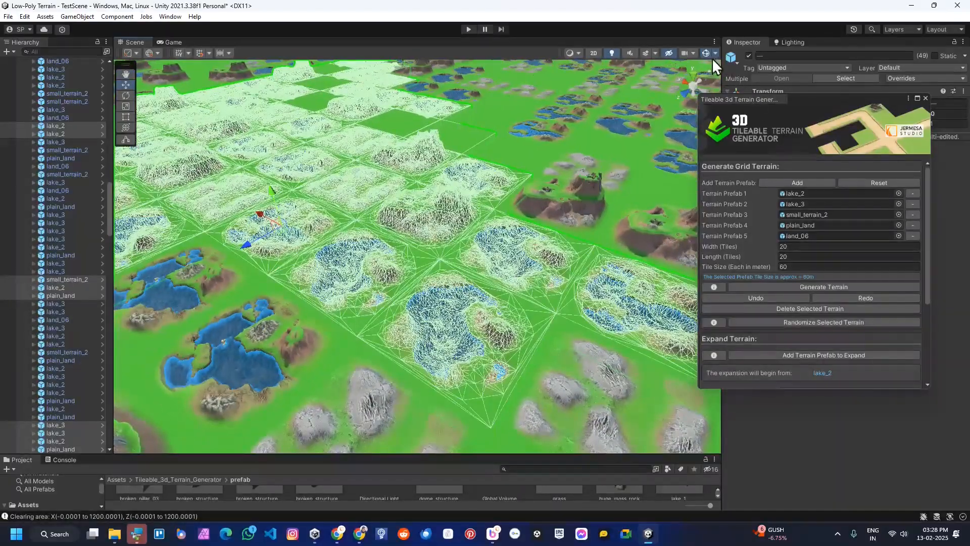
pyautogui.click(823, 322)
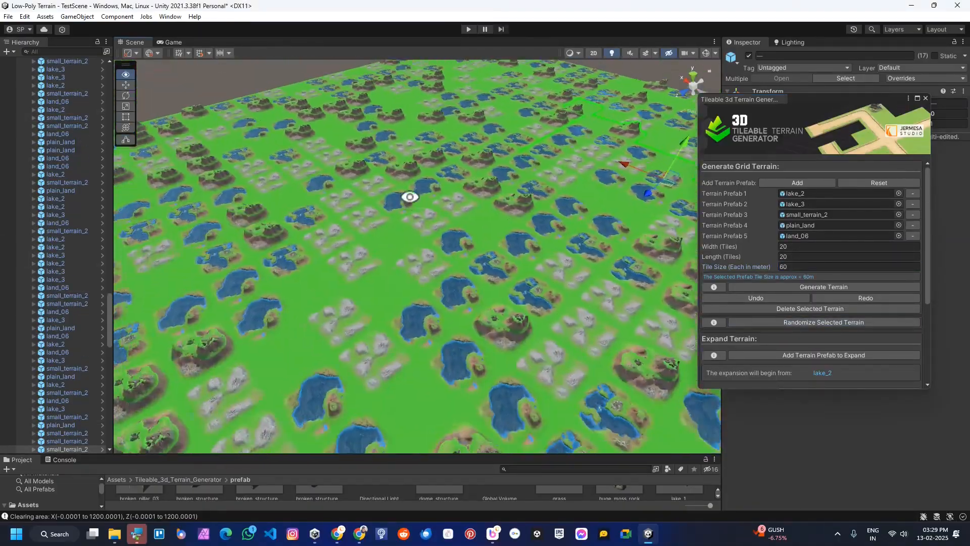
pyautogui.click(823, 322)
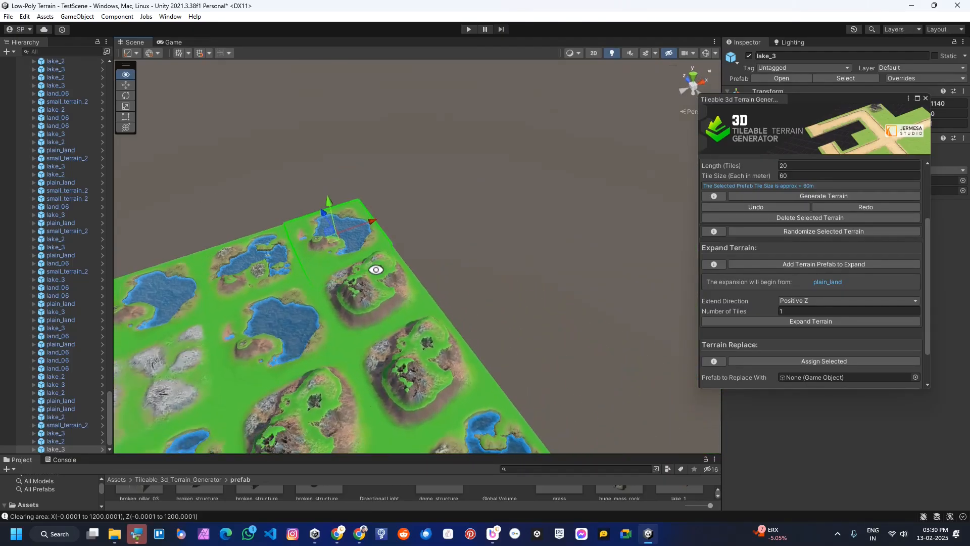
# - Add plain_land as the expand prefab, with Extend Direction Positive Z and 5 tiles
pyautogui.scroll(-3)
pyautogui.write('5')
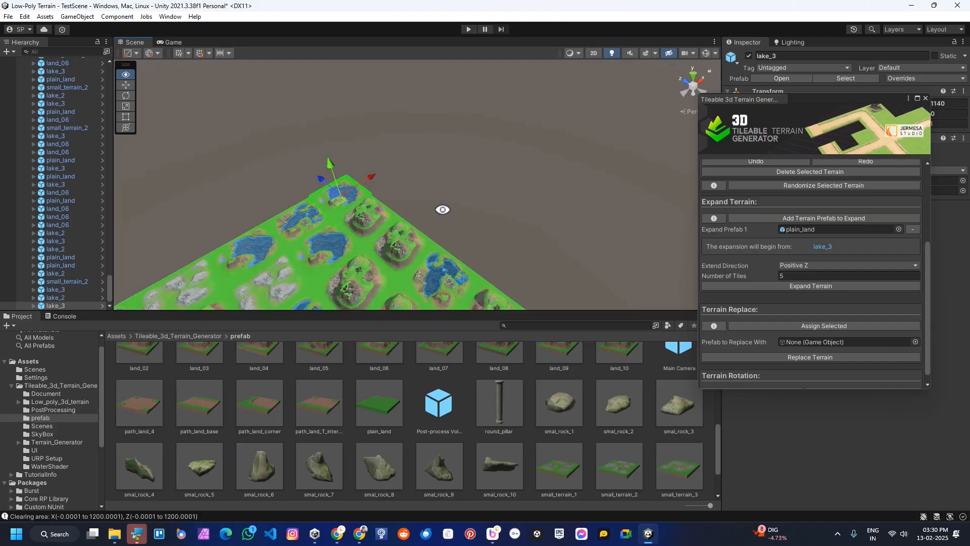
pyautogui.click(809, 285)
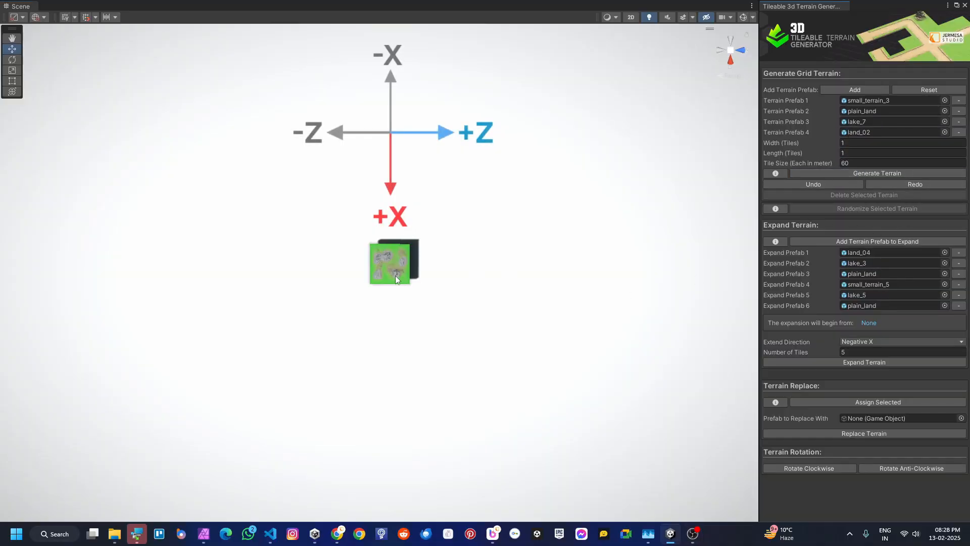
# - From the small_terrain_3 start tile, extend five tiles along Positive Z, Positive X and Negative X
pyautogui.click(394, 262)
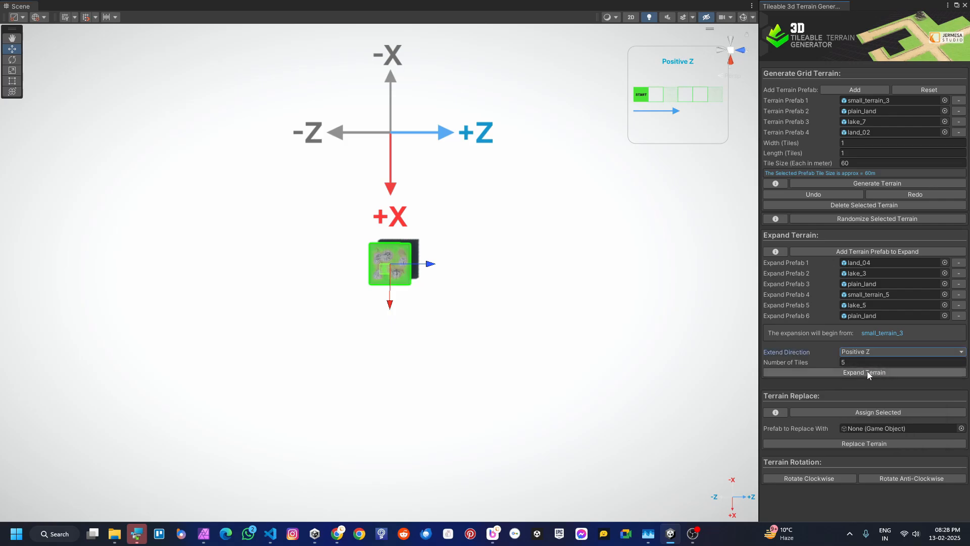
pyautogui.click(900, 352)
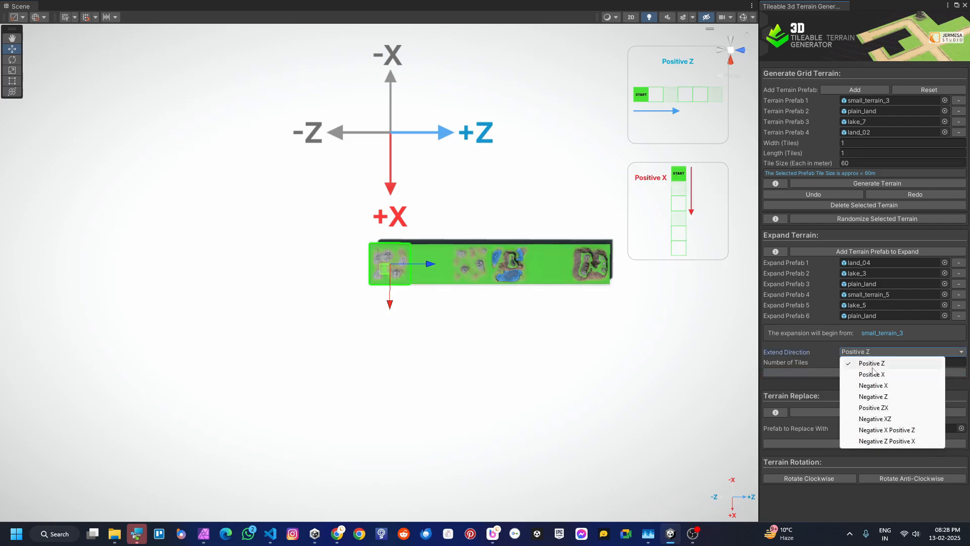
pyautogui.click(870, 374)
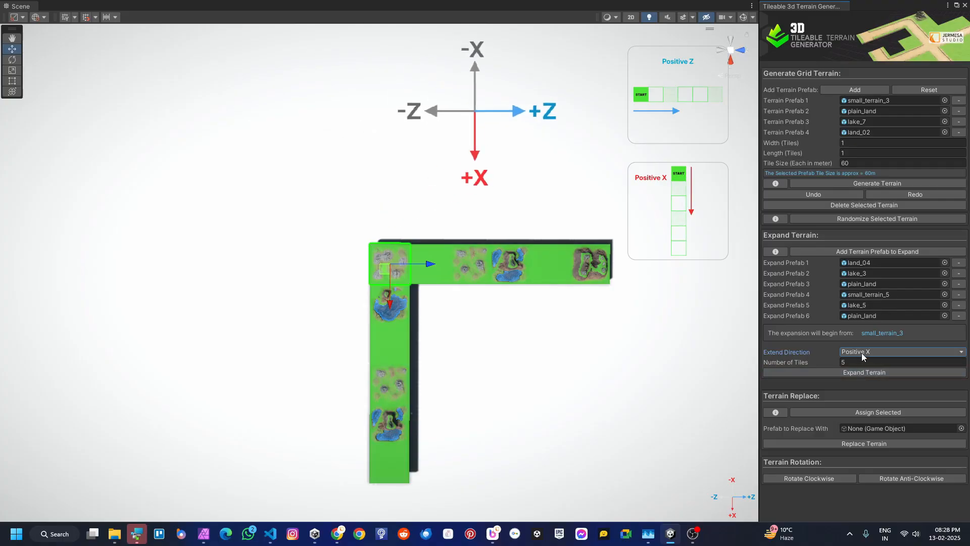
pyautogui.click(900, 352)
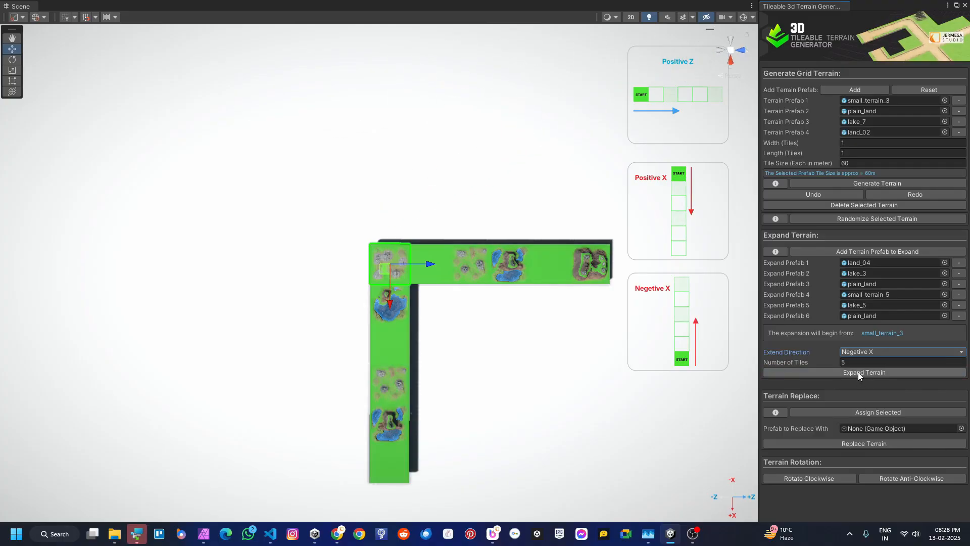
pyautogui.click(900, 351)
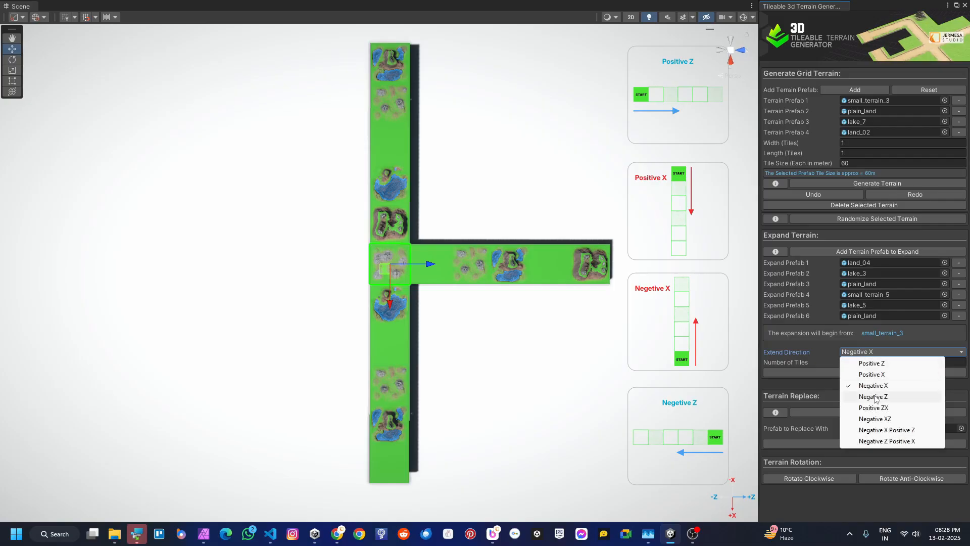
# - Extend along Negative Z and fill the Positive ZX, Negative XZ and Negative Z Positive X quadrants
pyautogui.click(872, 396)
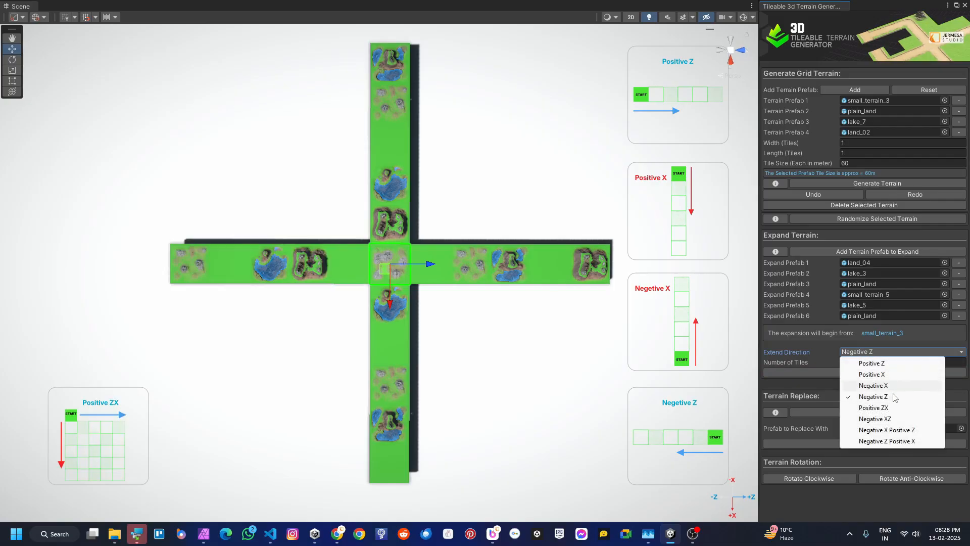
pyautogui.click(873, 407)
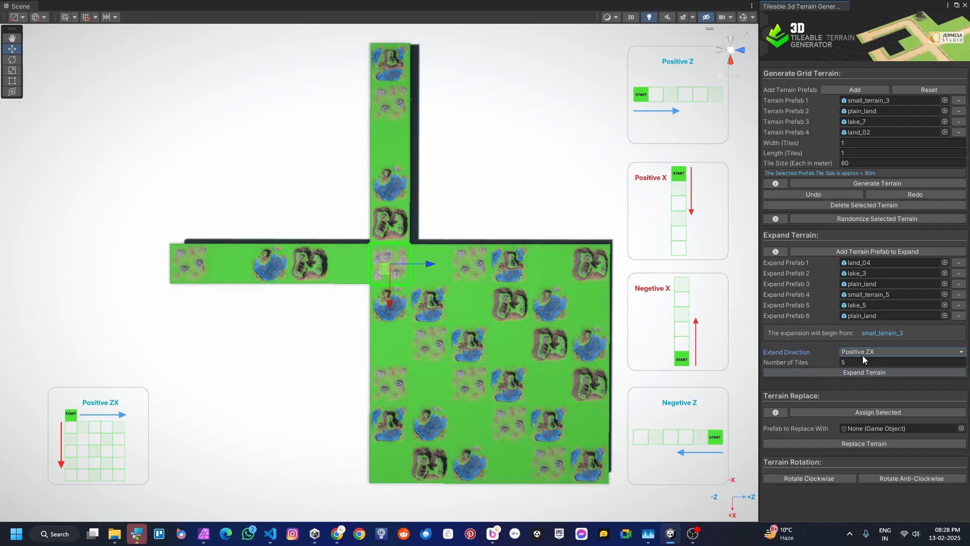
pyautogui.click(900, 352)
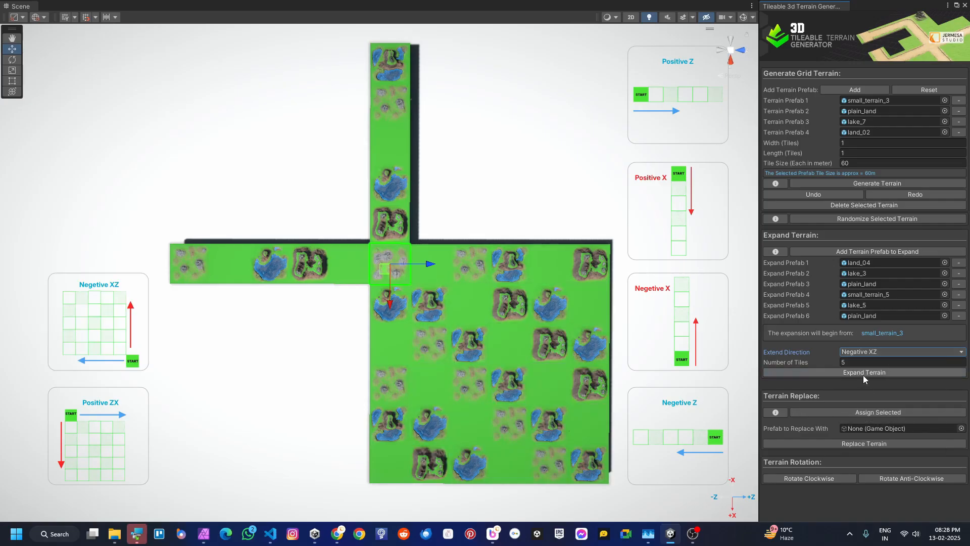
pyautogui.click(863, 372)
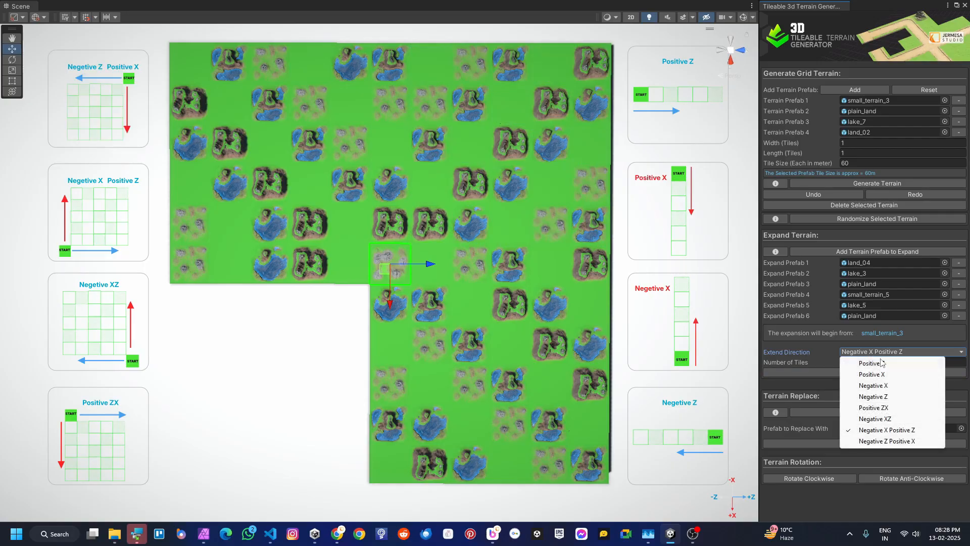
pyautogui.click(885, 441)
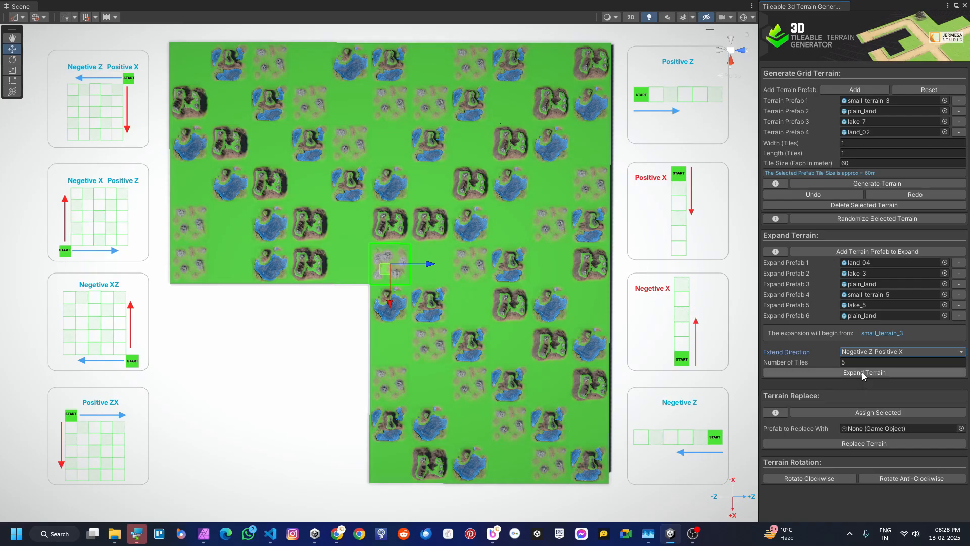
pyautogui.click(862, 372)
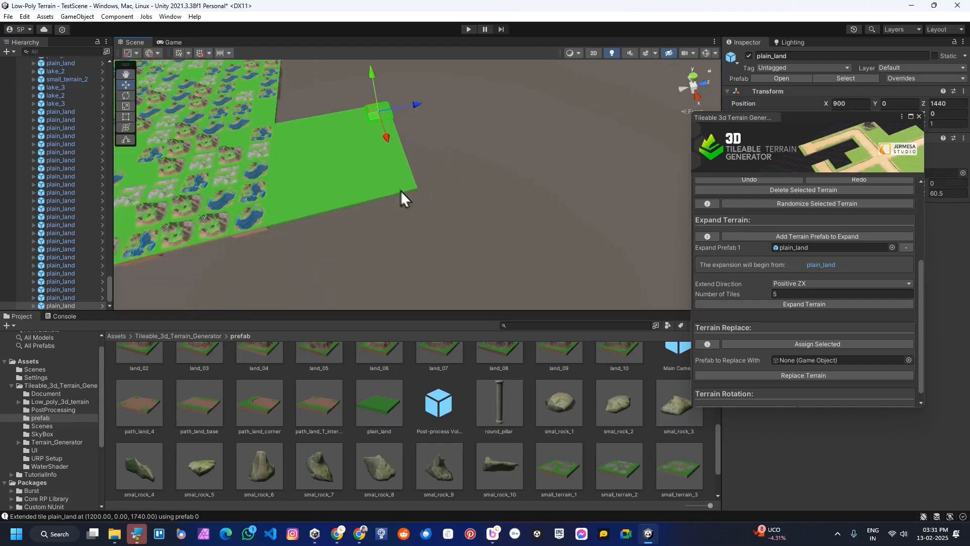
# - Expand more plain_land tiles from an edge tile along Negative X
pyautogui.click(803, 303)
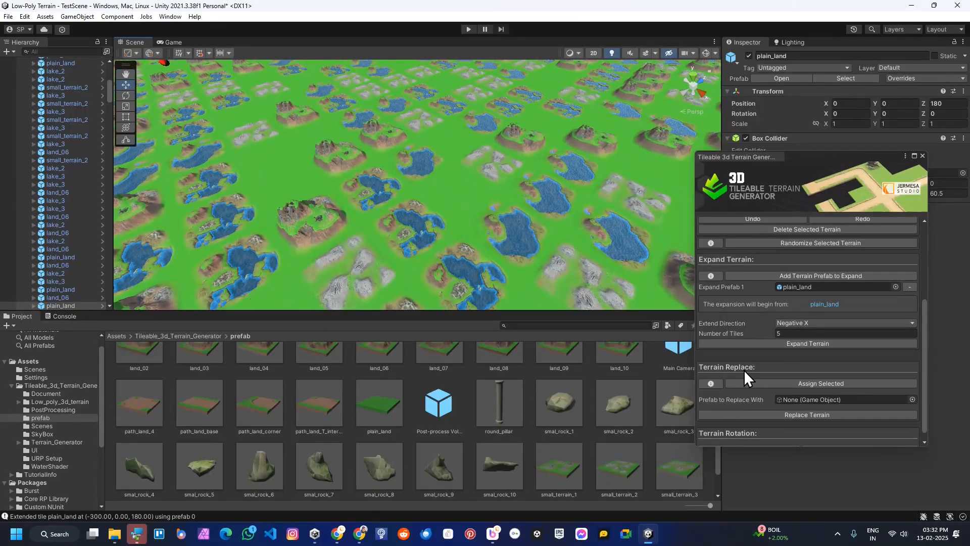
pyautogui.scroll(-3)
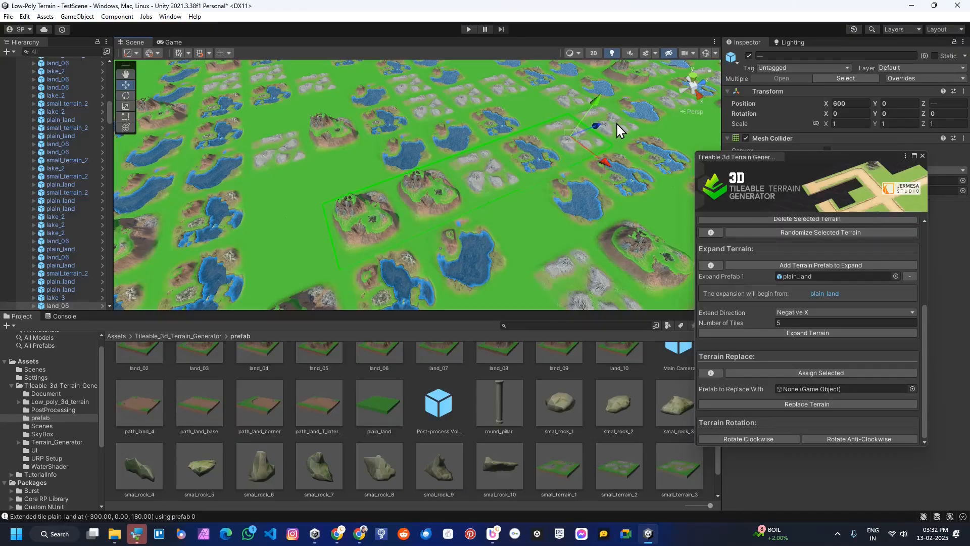
# - Replace six selected tiles and the lake_3 tile with path_land_base road pieces
pyautogui.click(820, 373)
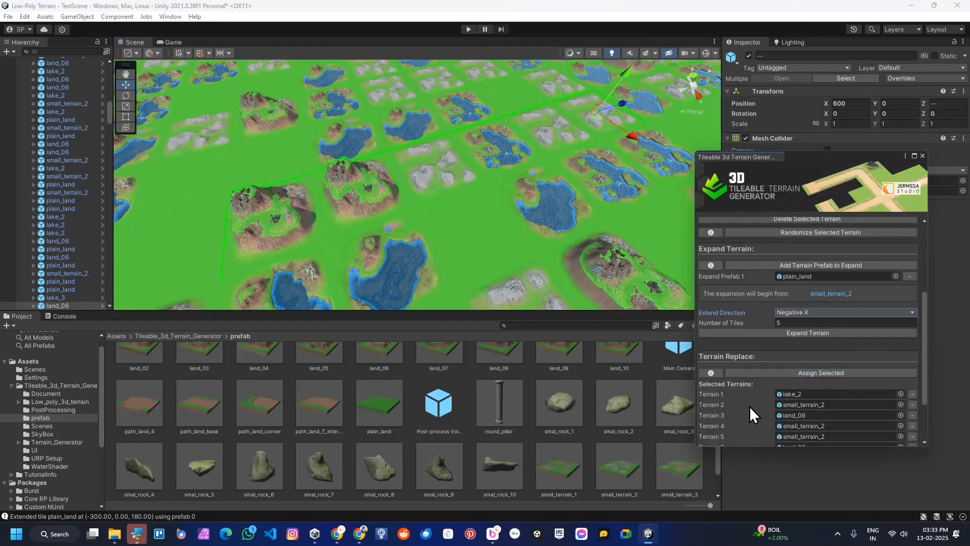
pyautogui.scroll(-3)
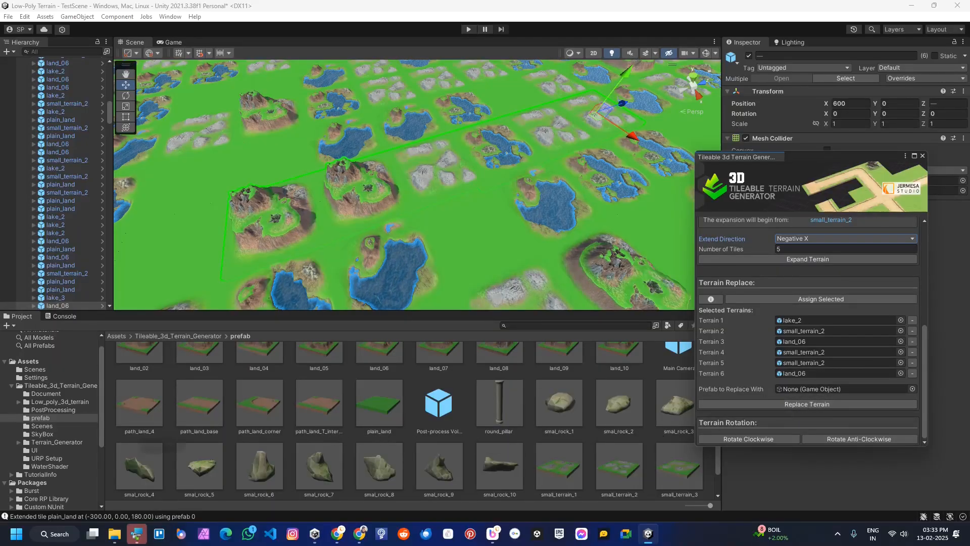
pyautogui.click(198, 400)
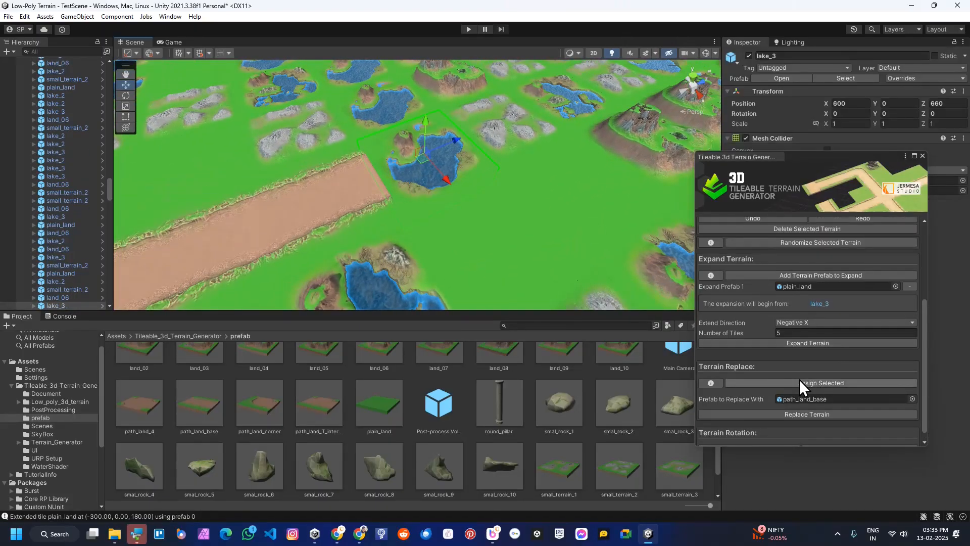
pyautogui.click(821, 383)
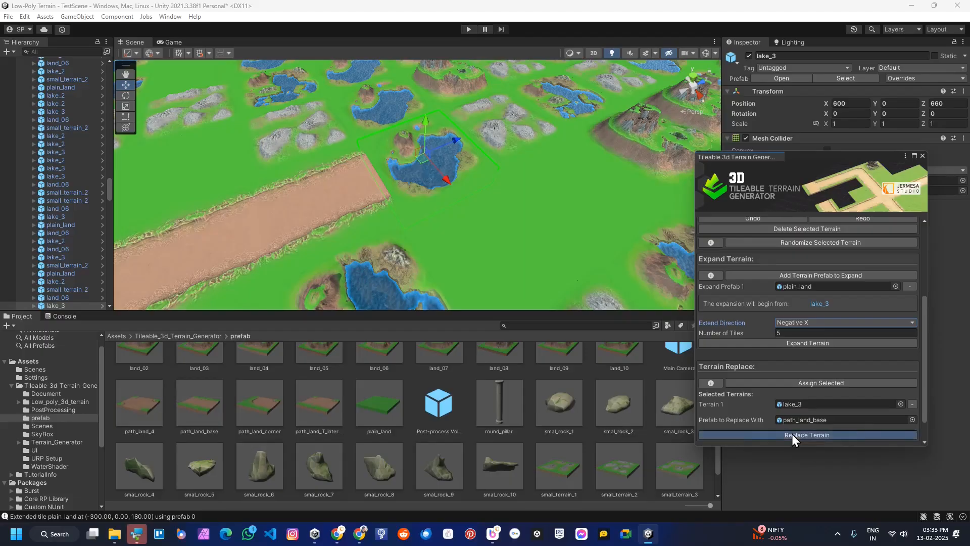
pyautogui.click(806, 435)
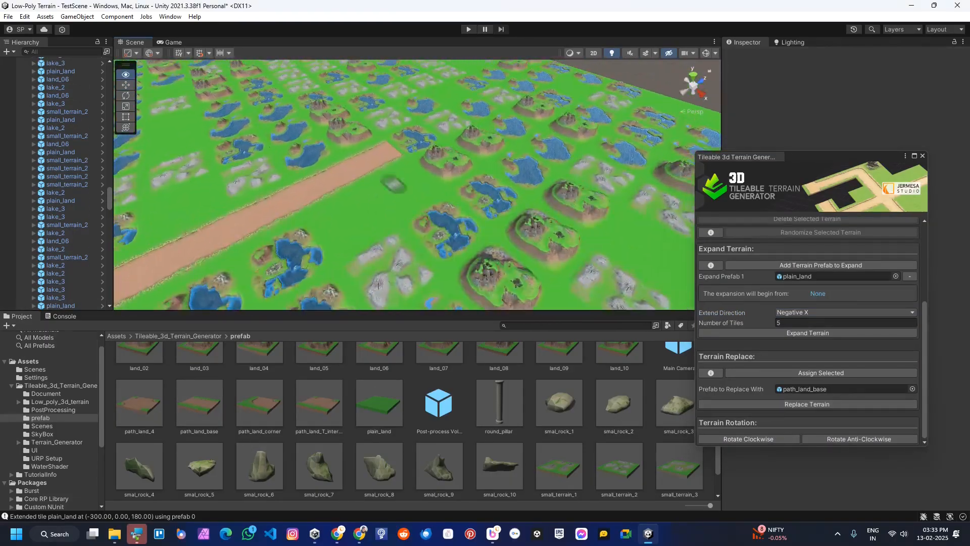
# - Replace the lake_2 tile beside the road with a path_land_T_intersection piece
pyautogui.click(418, 167)
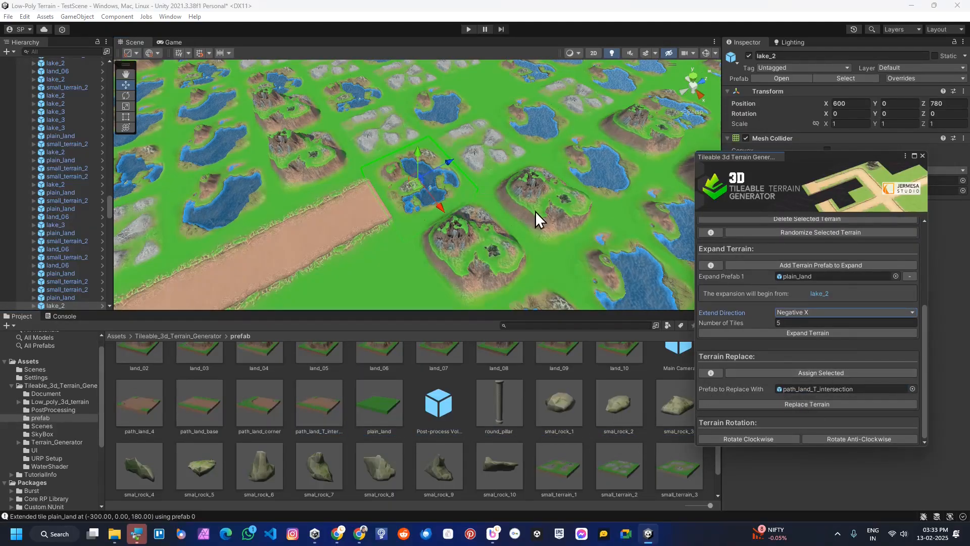
pyautogui.click(821, 373)
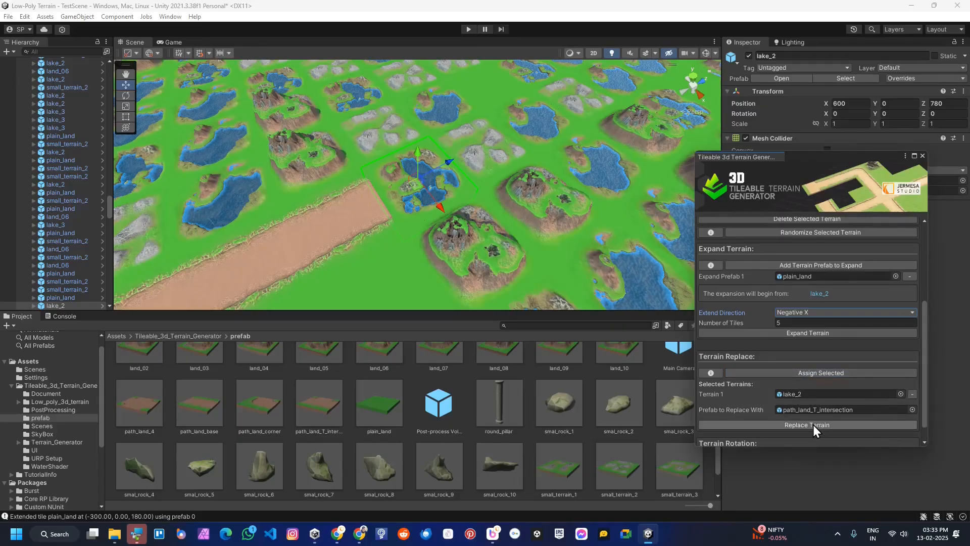
pyautogui.click(806, 424)
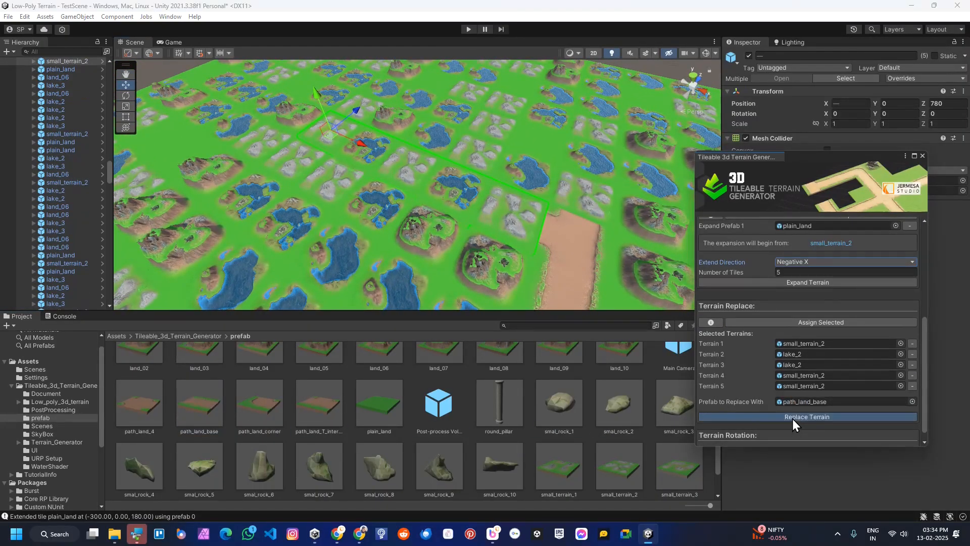
# - Convert a row of five tiles and another of four tiles into road strips
pyautogui.click(807, 416)
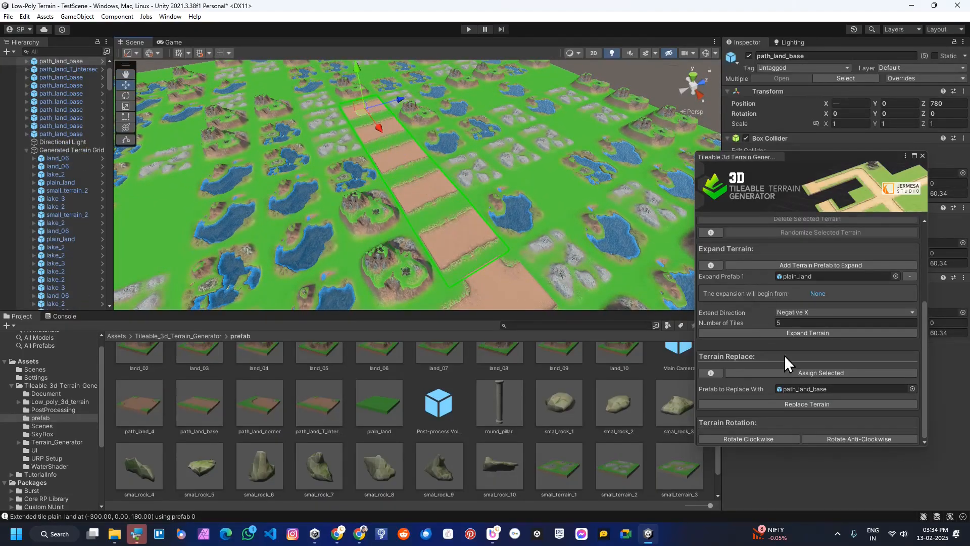
pyautogui.click(747, 439)
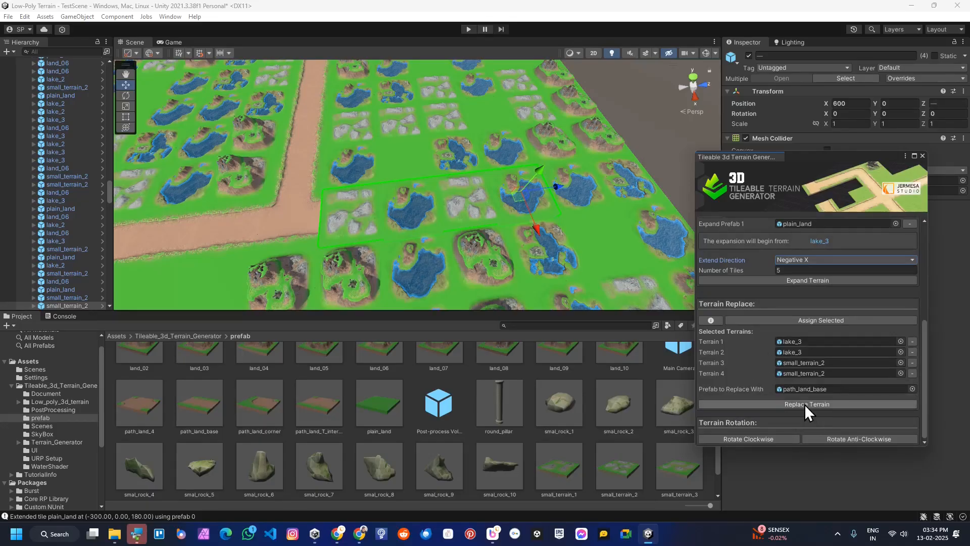
pyautogui.click(807, 404)
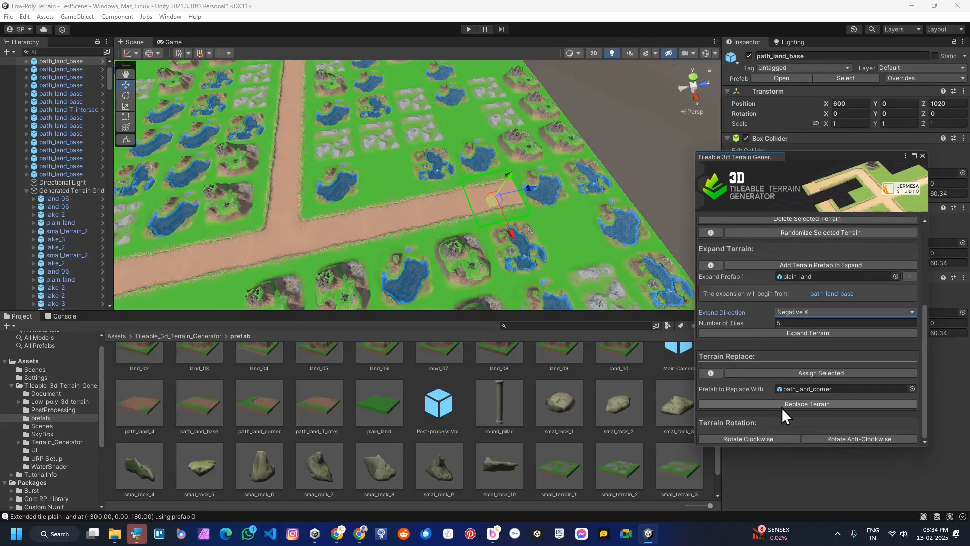
pyautogui.moveTo(563, 294)
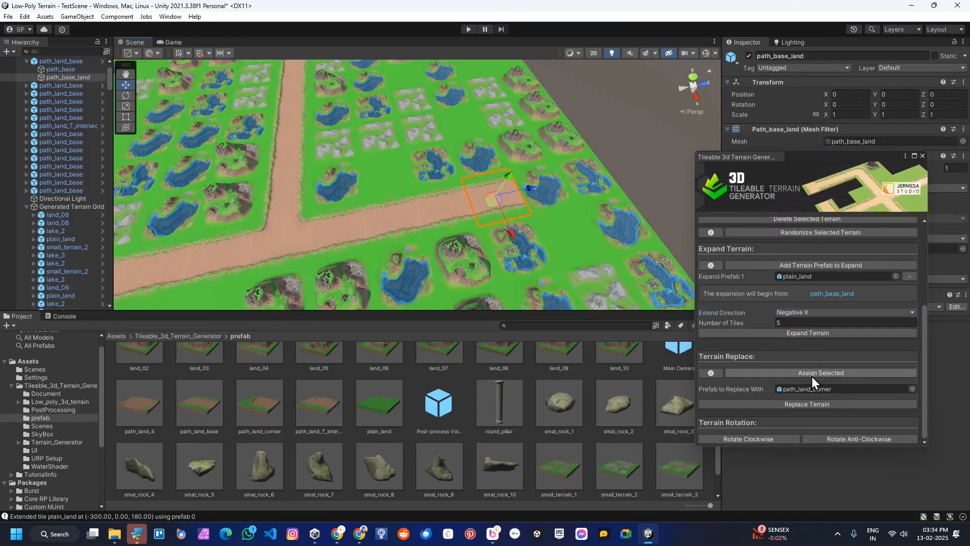
pyautogui.click(820, 372)
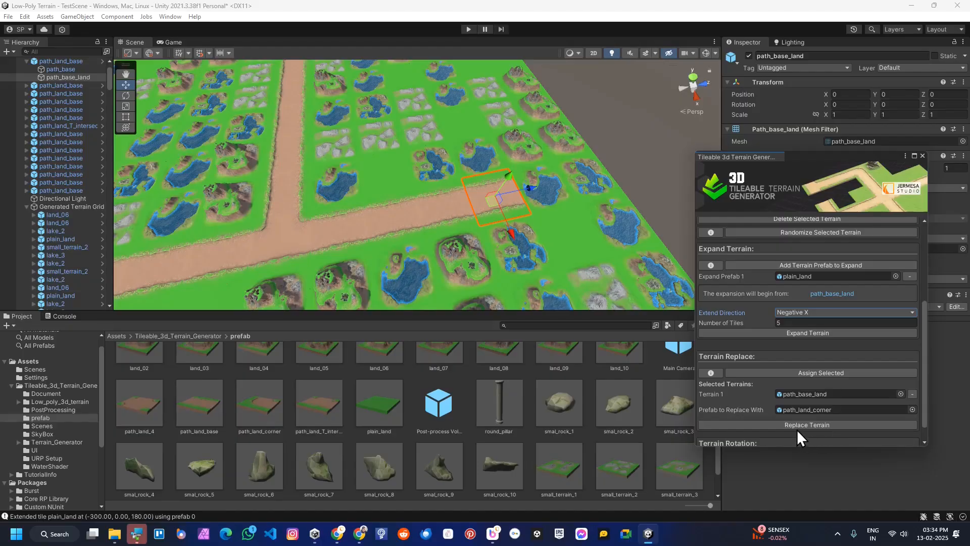
# - Replace selected tiles with path_land_corner, path_land_base and path_land_T_intersection pieces
pyautogui.click(807, 425)
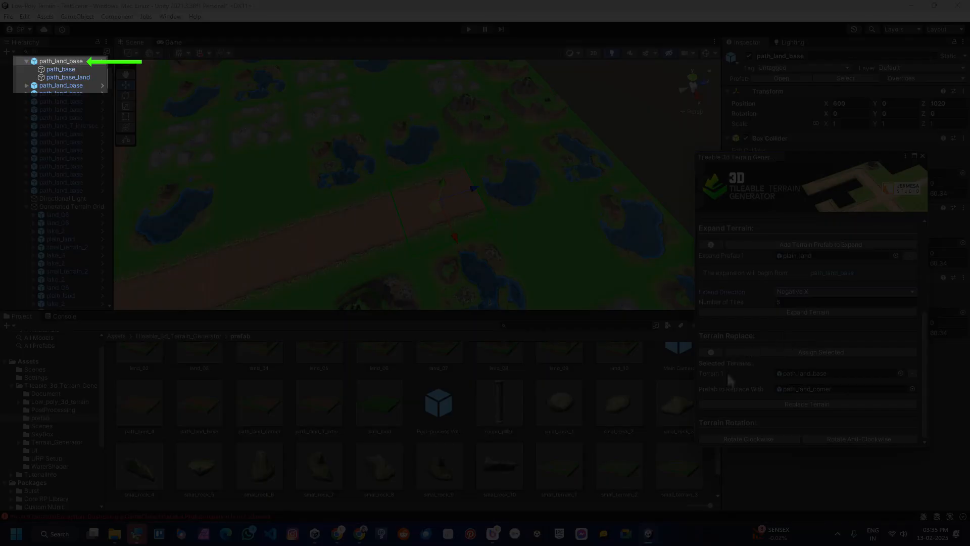
pyautogui.click(806, 404)
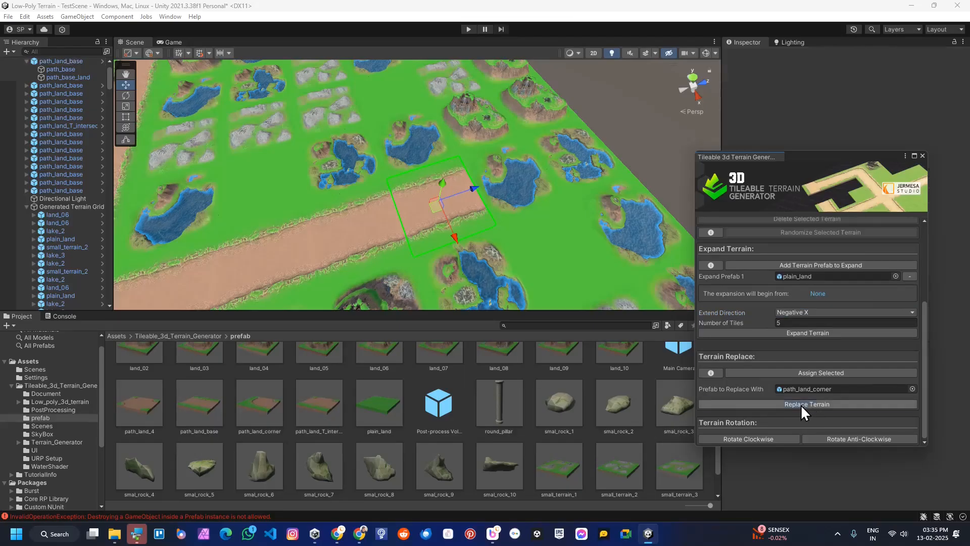
pyautogui.click(806, 404)
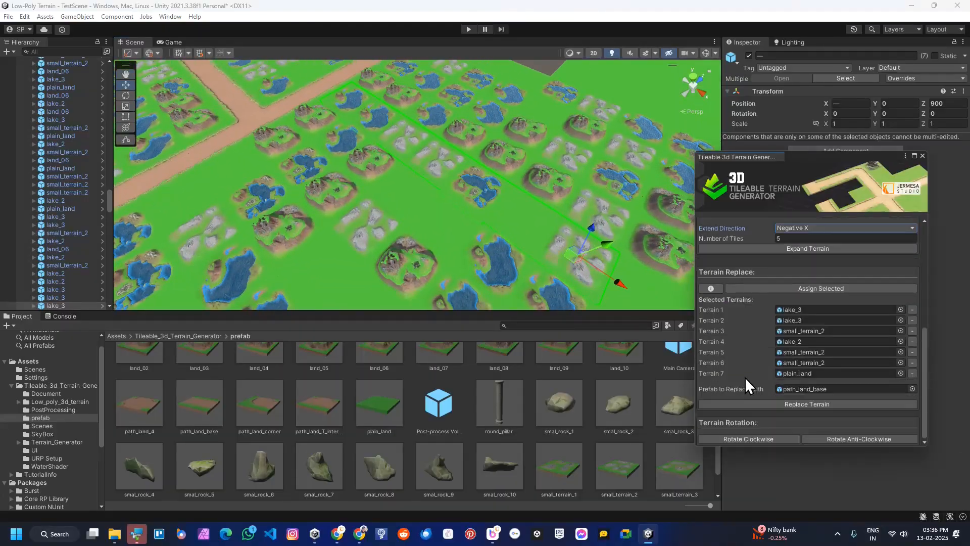
pyautogui.click(807, 404)
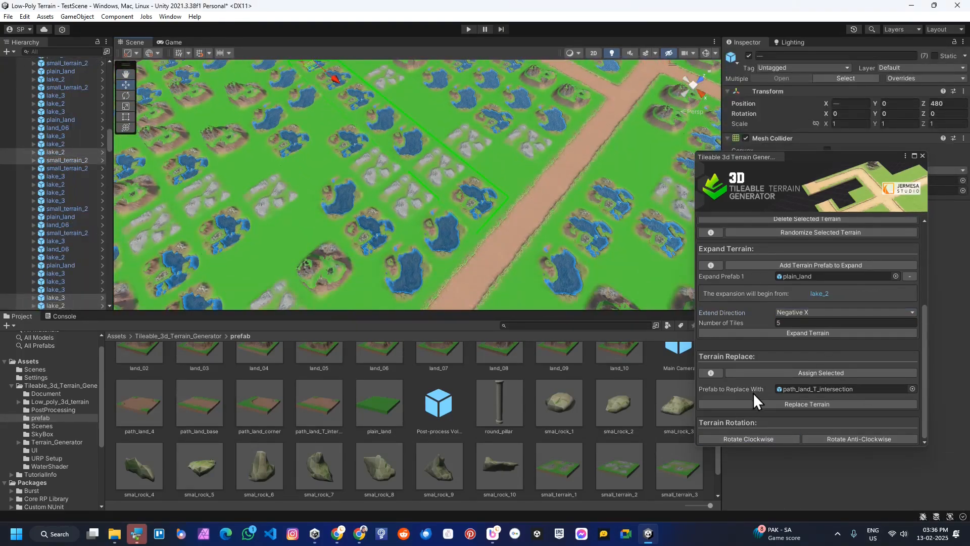
pyautogui.click(806, 404)
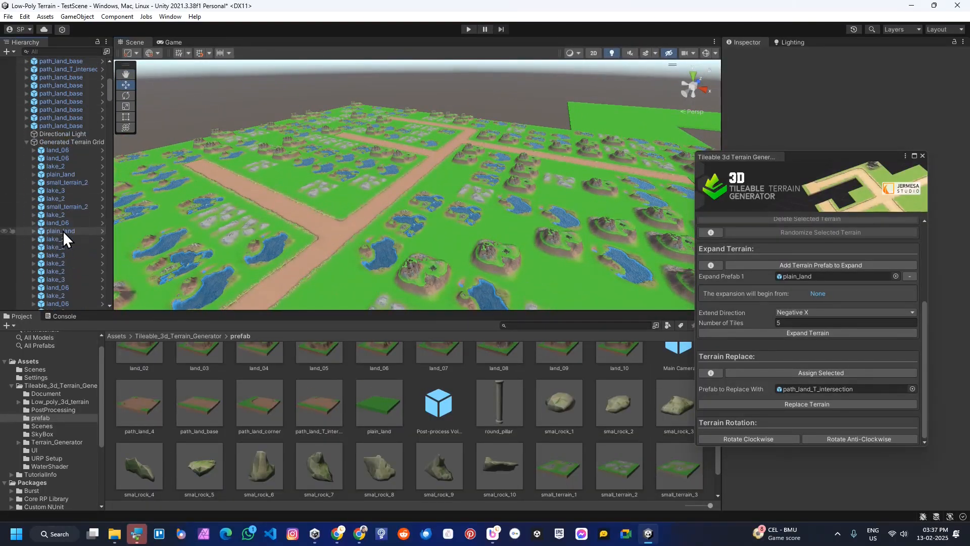
# - Copy Global Volume, Directional Light and Main Camera from SampleSceneTerrain and paste them into TestScene
pyautogui.click(41, 425)
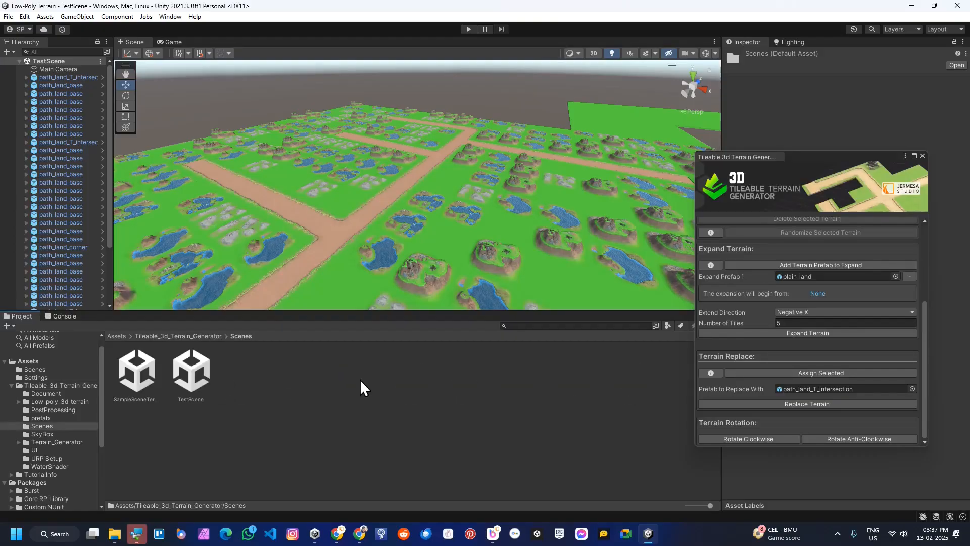
pyautogui.click(136, 371)
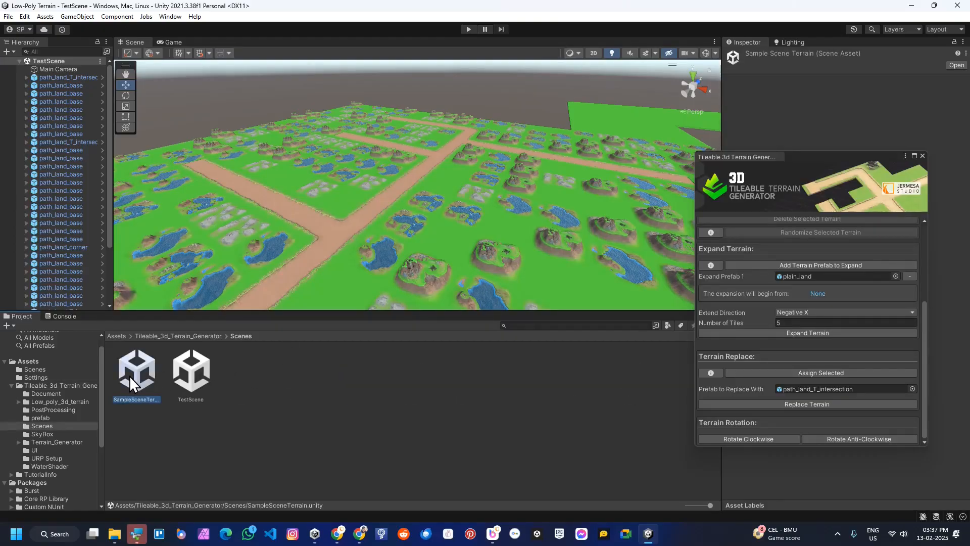
pyautogui.doubleClick(135, 369)
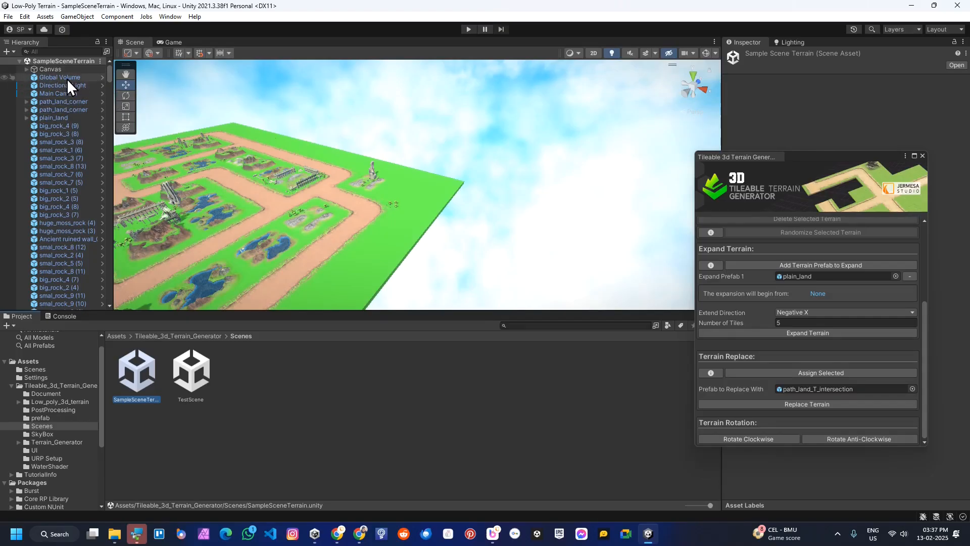
pyautogui.click(62, 80)
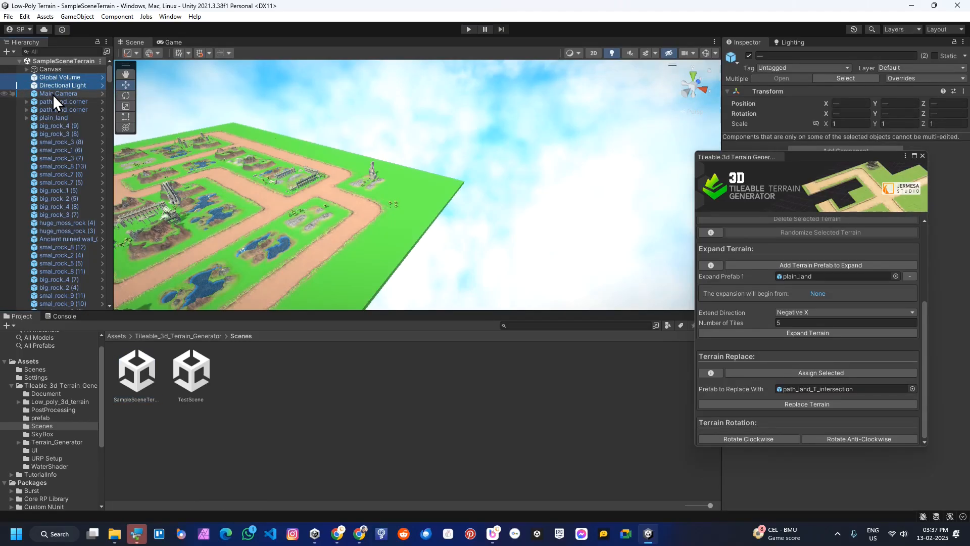
pyautogui.click(58, 93)
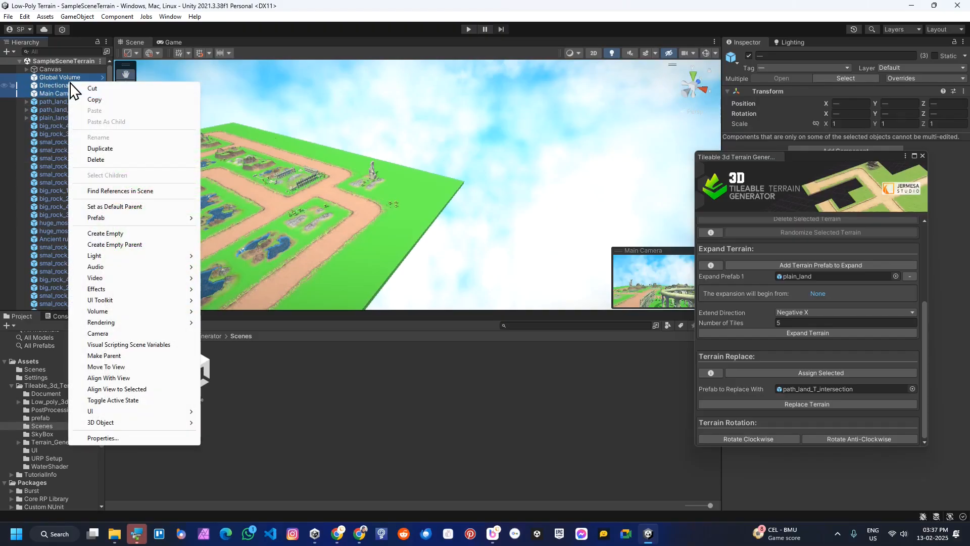
pyautogui.click(191, 371)
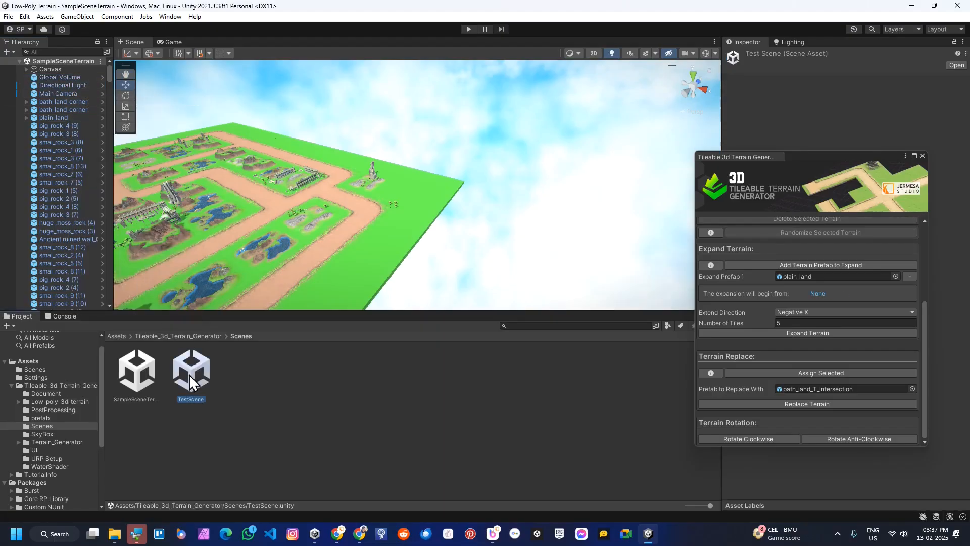
pyautogui.doubleClick(191, 368)
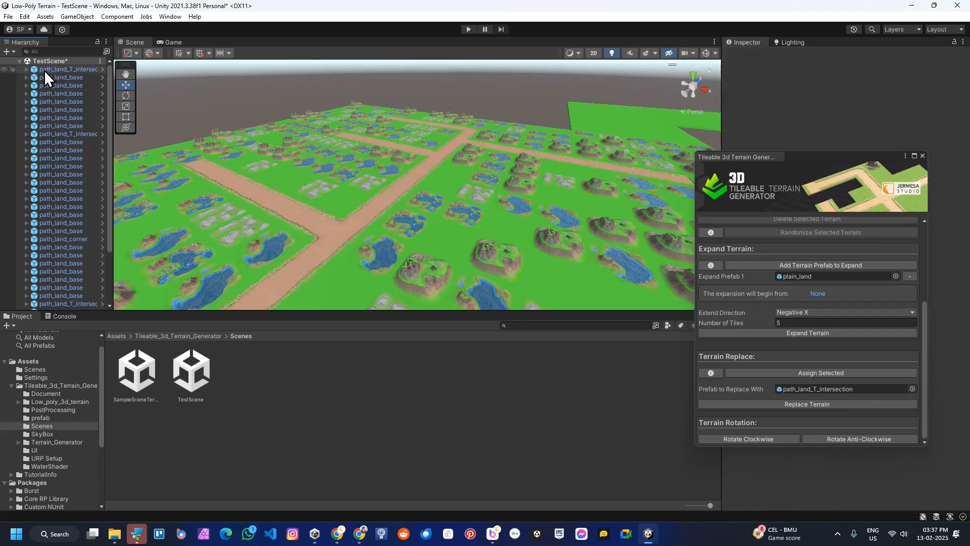
pyautogui.rightClick(67, 69)
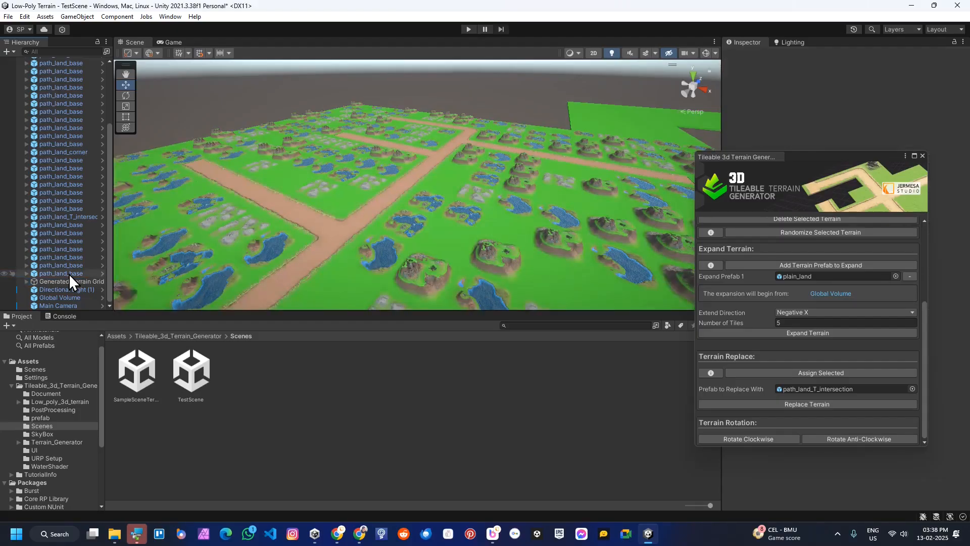
# - Set the pasted Directional Light's intensity to 1 and make four tiles path_land_T_intersection pieces
pyautogui.click(66, 289)
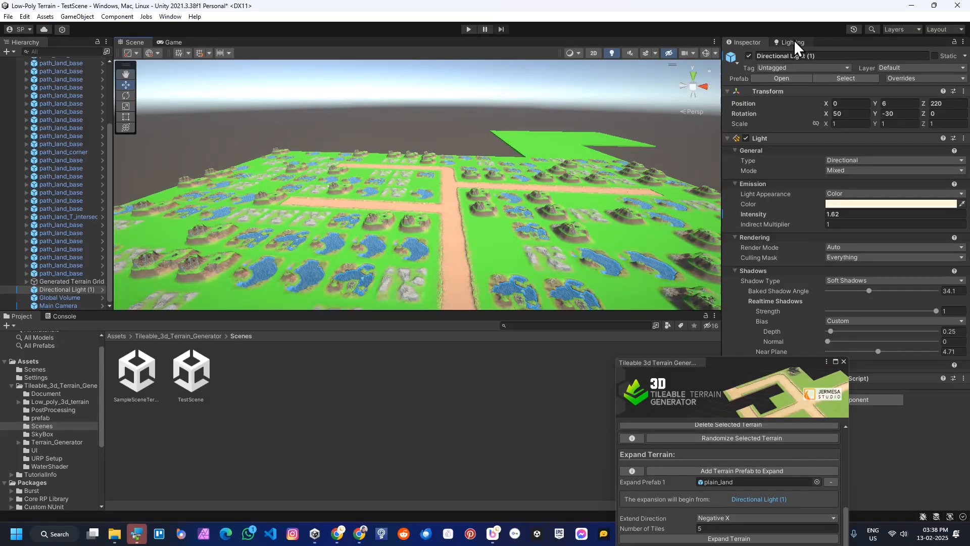
pyautogui.click(790, 42)
pyautogui.write('1')
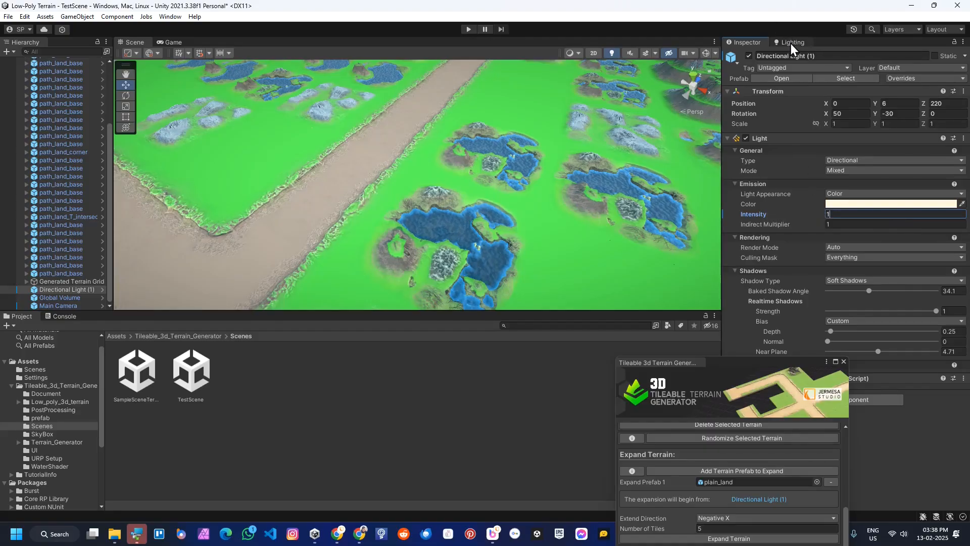
pyautogui.click(791, 42)
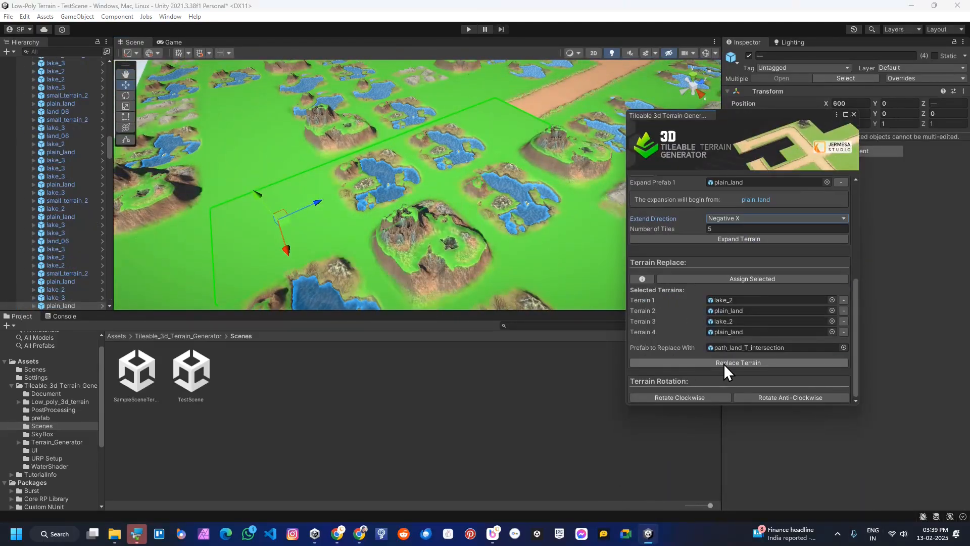
pyautogui.click(39, 418)
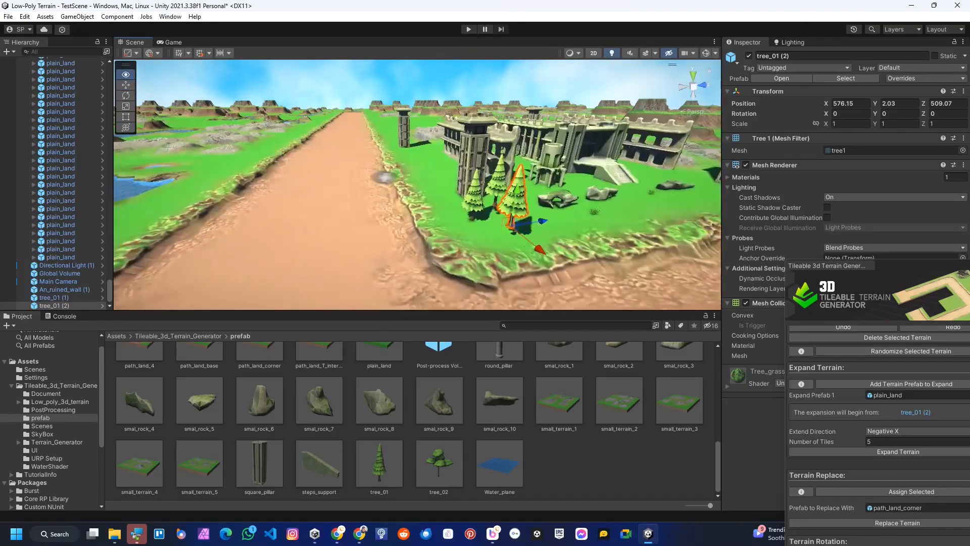
# - Place trees near the road, then open SampleSceneTerrain and select its ruins cluster
pyautogui.click(439, 463)
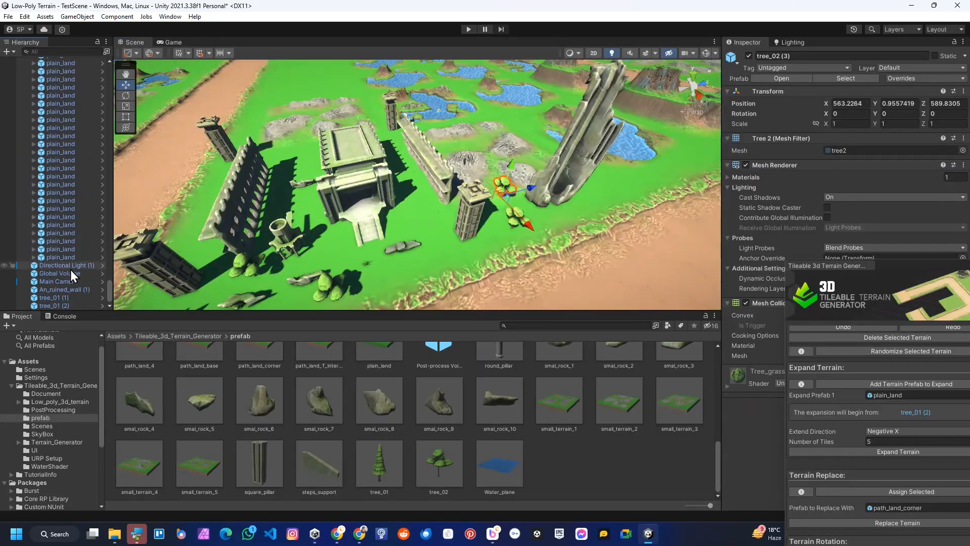
pyautogui.click(66, 265)
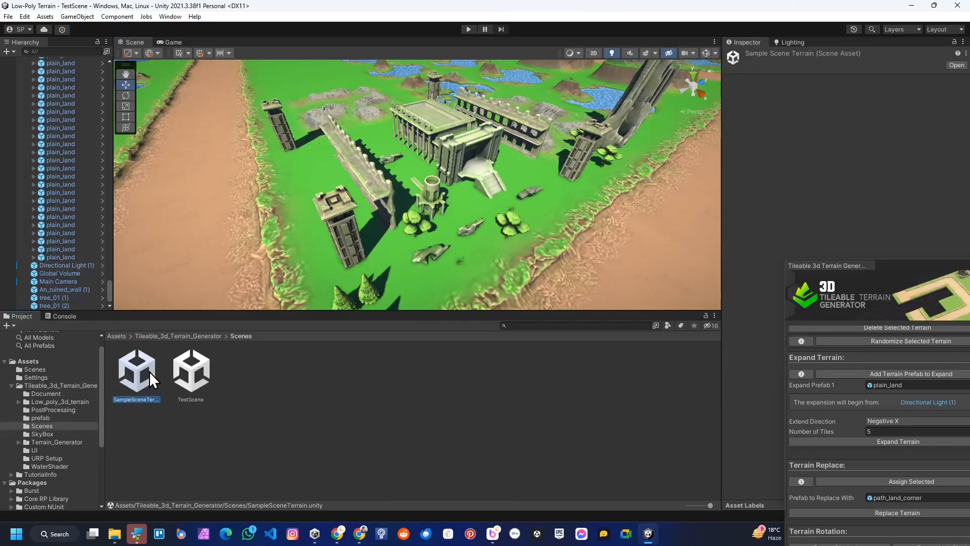
pyautogui.doubleClick(136, 369)
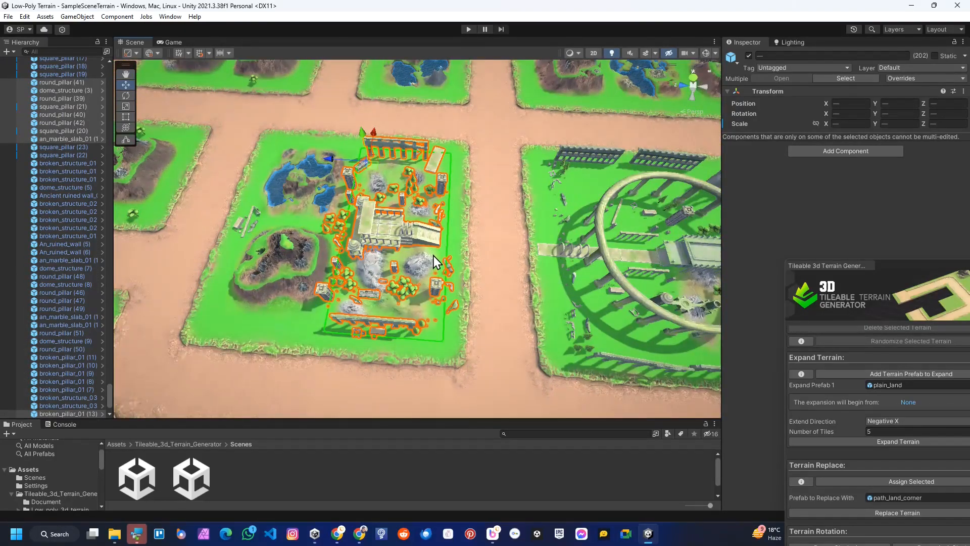
pyautogui.click(436, 259)
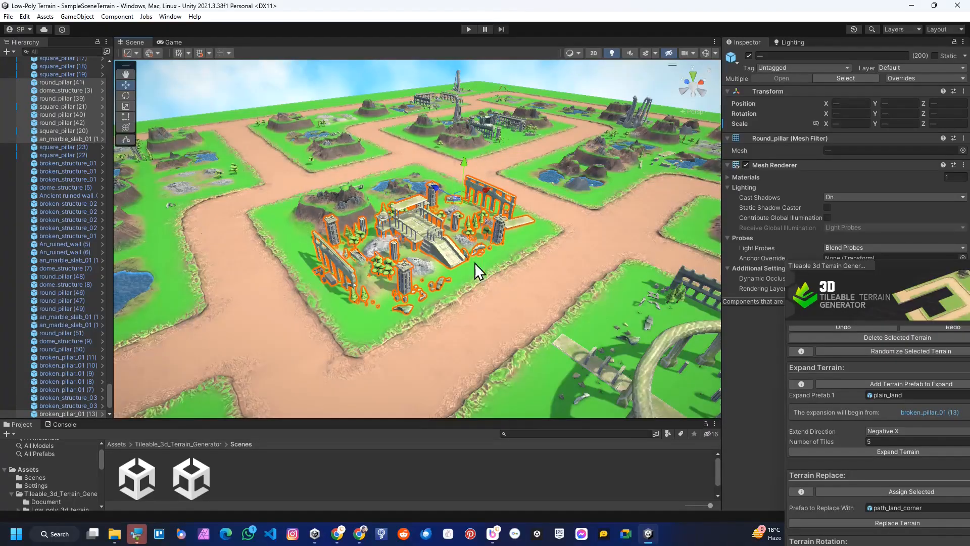
pyautogui.moveTo(248, 442)
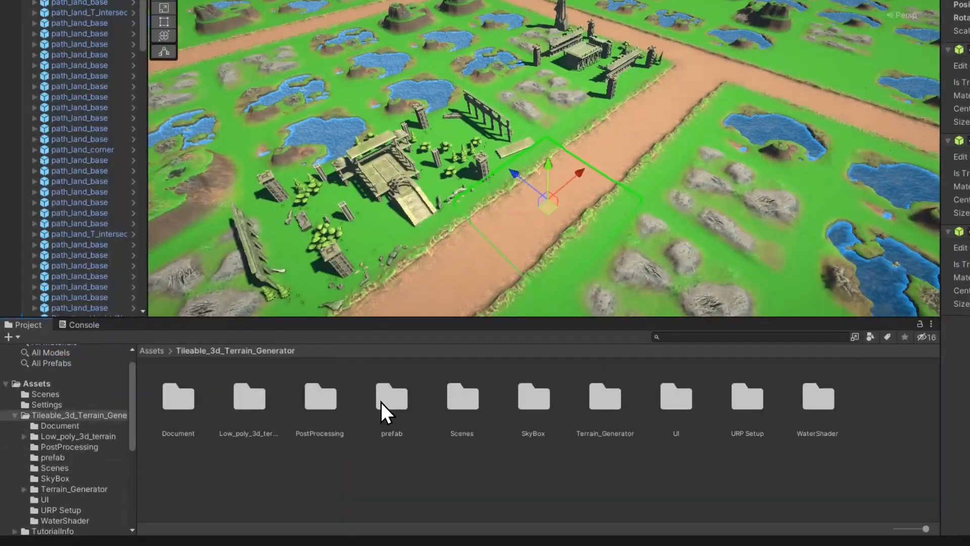
# - Set Ancient ruined wall_02 as the expand prefab and extend five pieces toward Negative Z
pyautogui.doubleClick(391, 396)
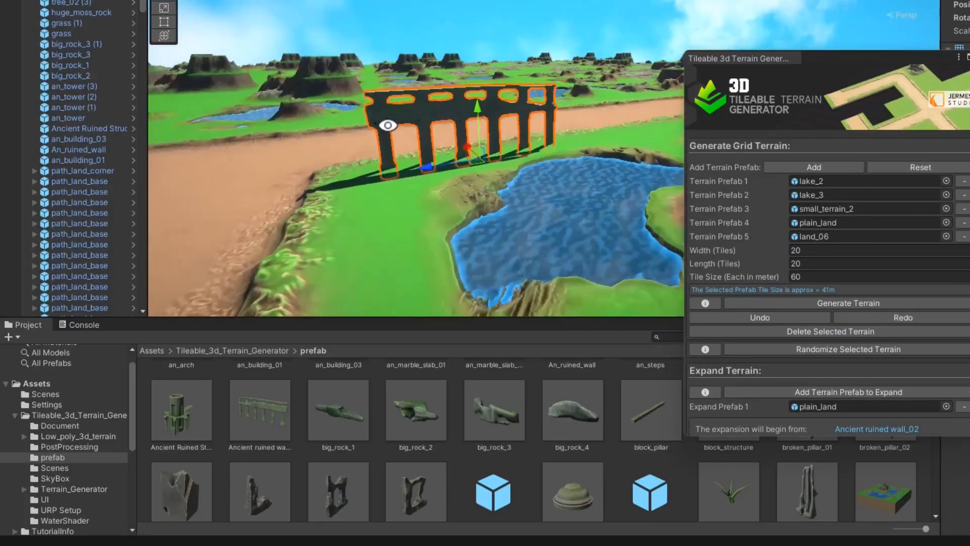
pyautogui.click(259, 410)
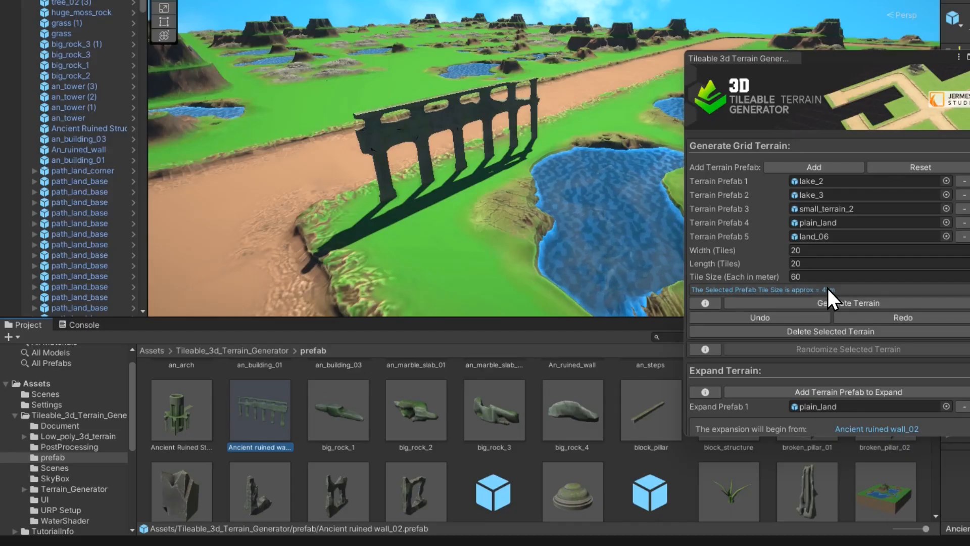
pyautogui.click(421, 168)
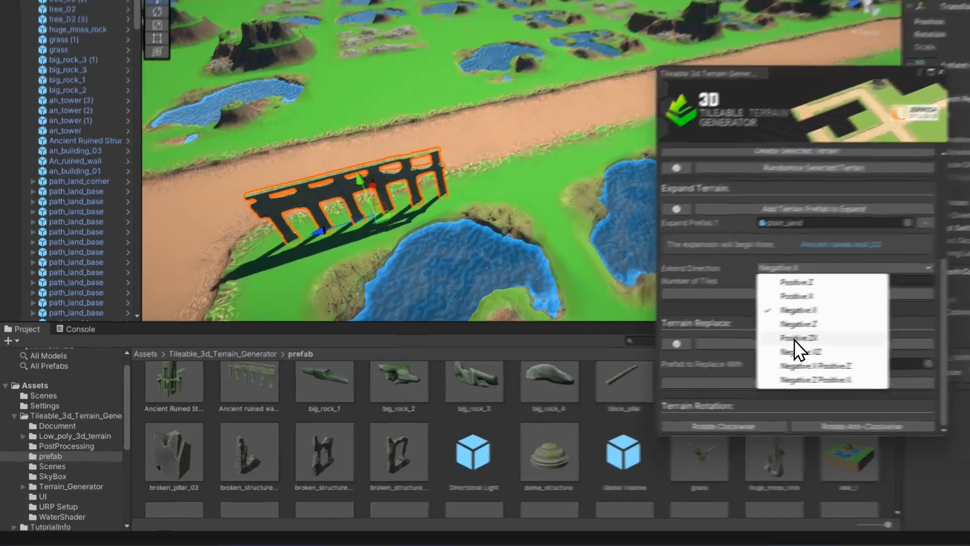
pyautogui.click(798, 323)
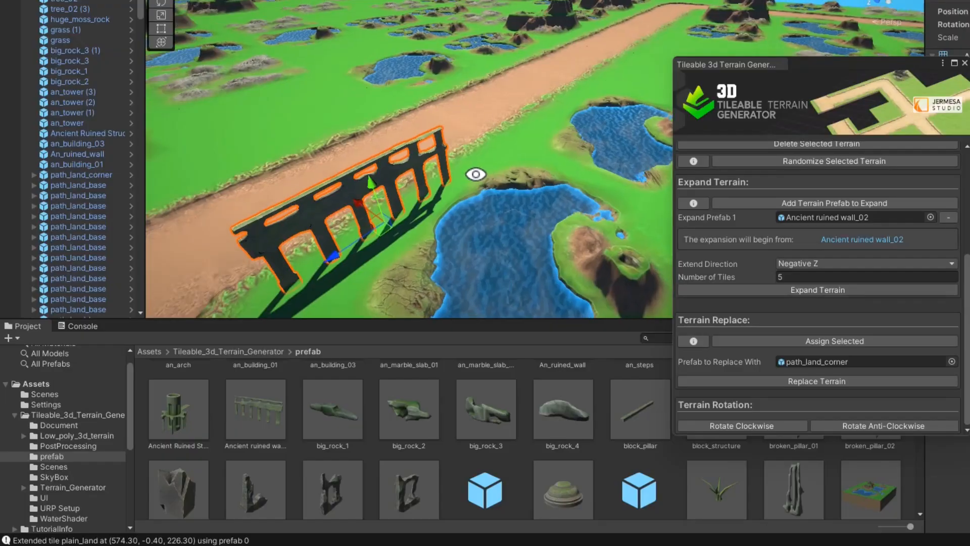
pyautogui.click(816, 289)
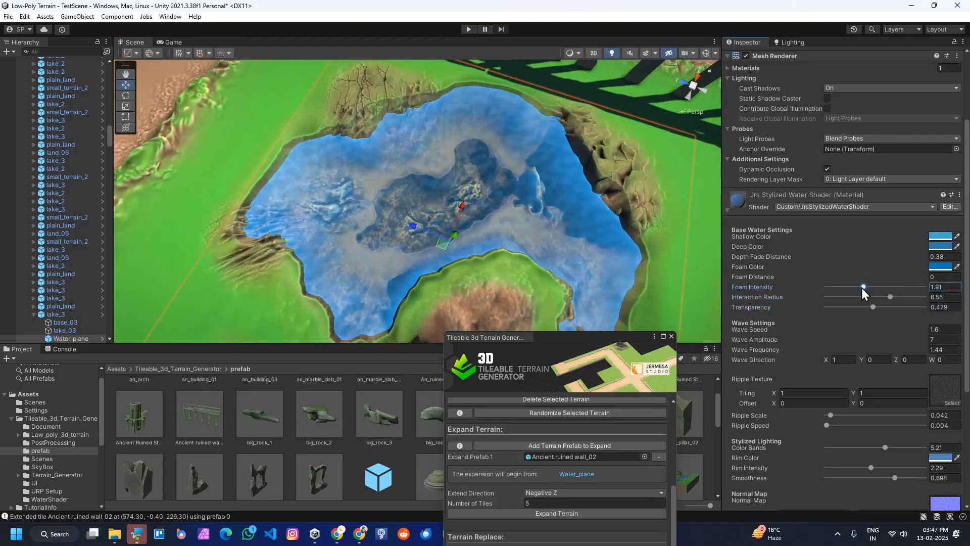
# - Raise the Water_plane material's Foam Intensity and change one of its water colours
pyautogui.click(939, 237)
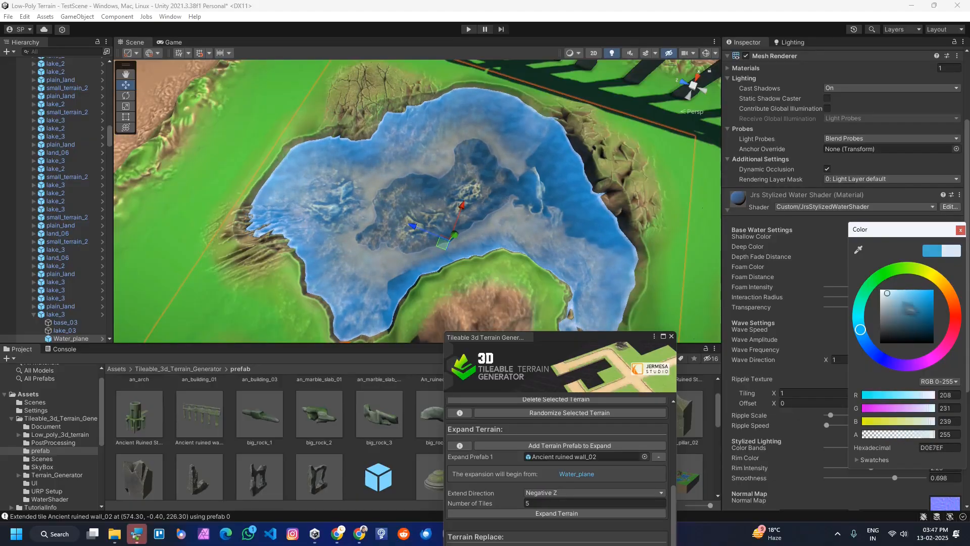
pyautogui.click(917, 351)
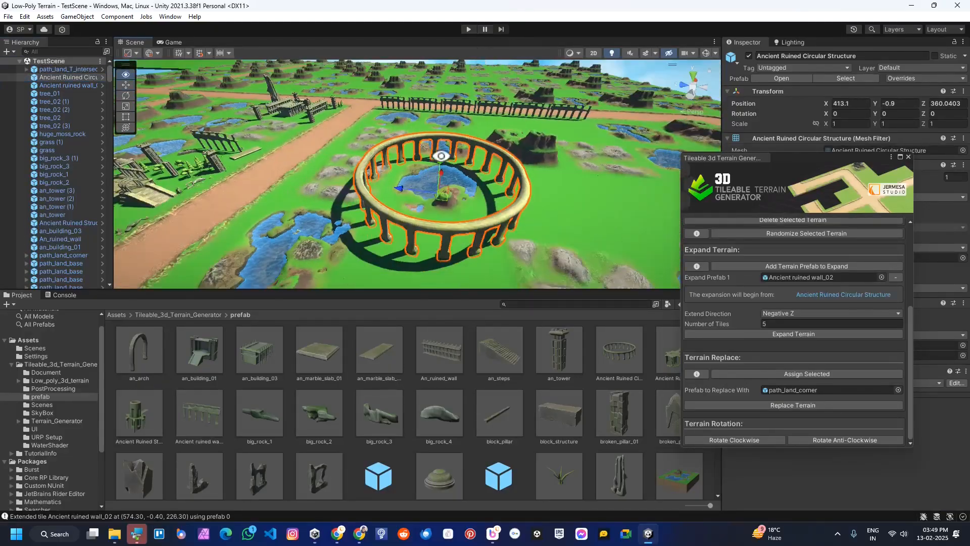
# - Enter Play mode to view the tiled lake-and-hill terrain under the cloudy sky
pyautogui.click(468, 29)
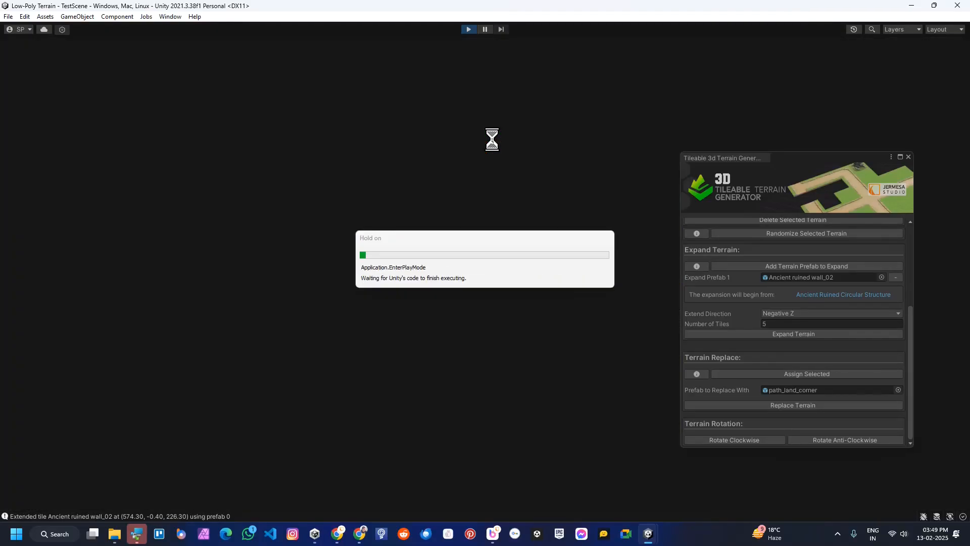
pyautogui.click(469, 29)
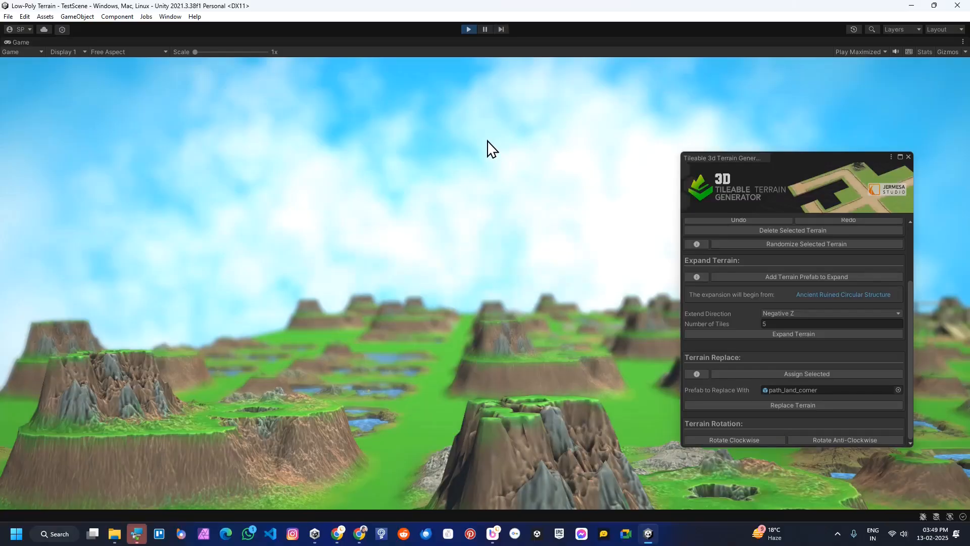